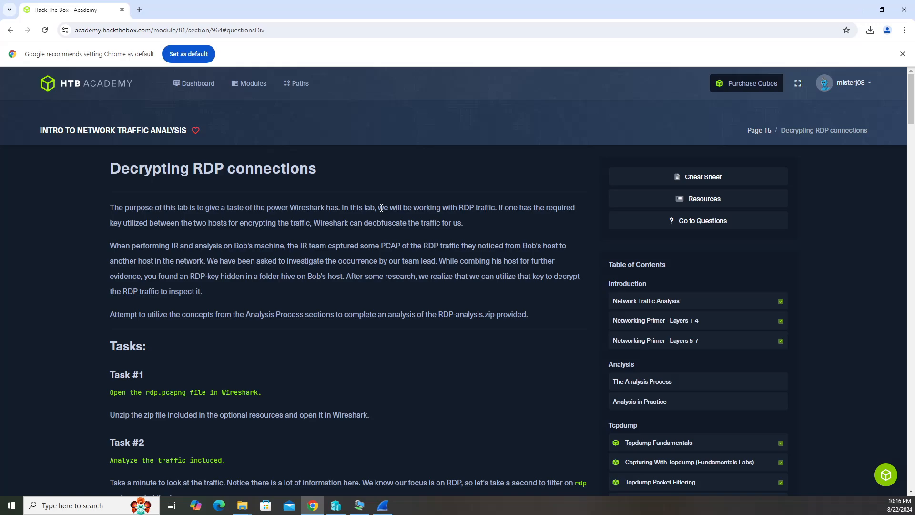
mouse_move(377, 184)
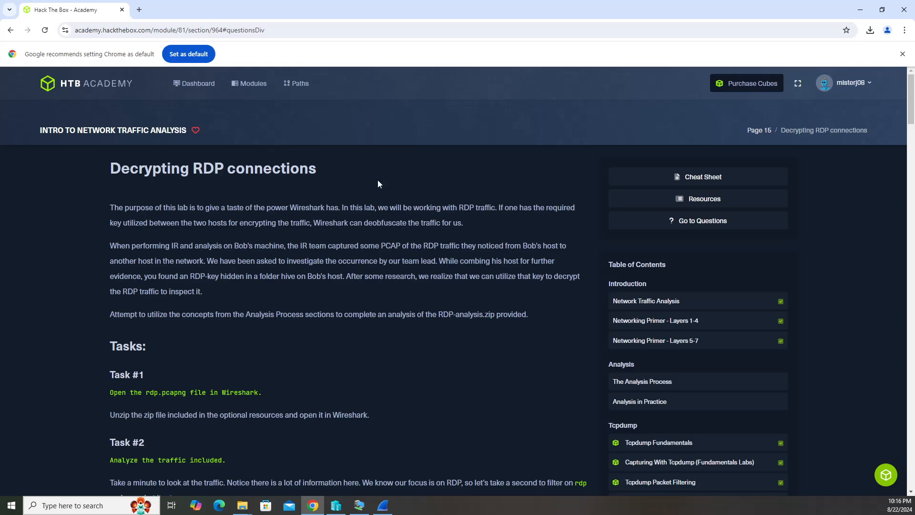
Step: Check the lesson's lab Resources, then bring the guided-rdp.pcapng capture up in Wireshark
scroll("down", 3)
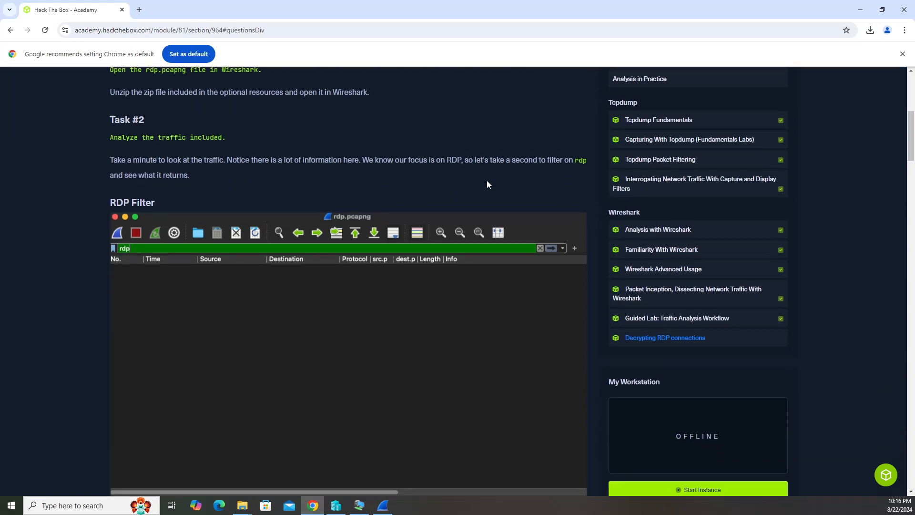
scroll("down", 3)
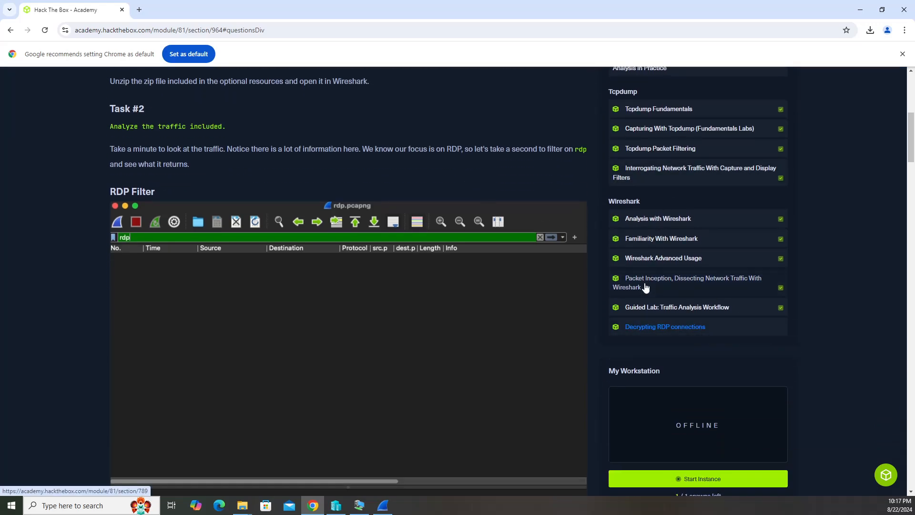
mouse_move(681, 344)
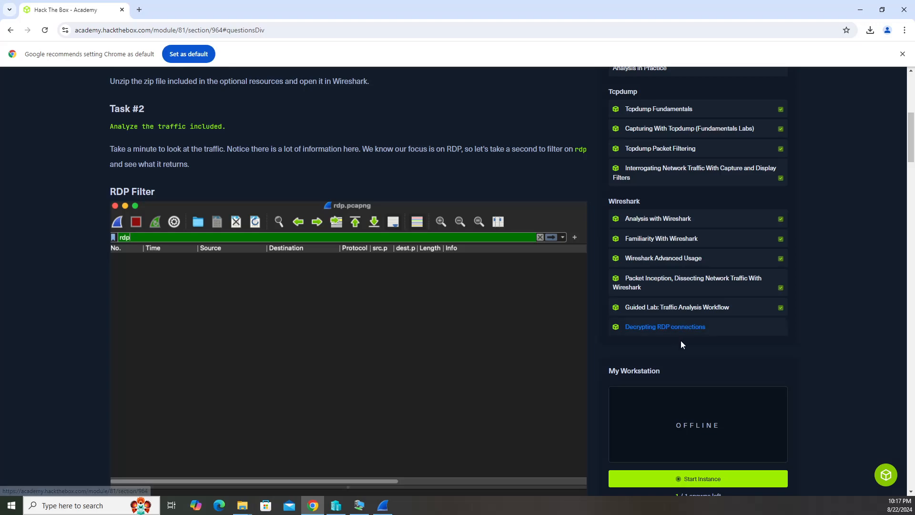
mouse_move(637, 200)
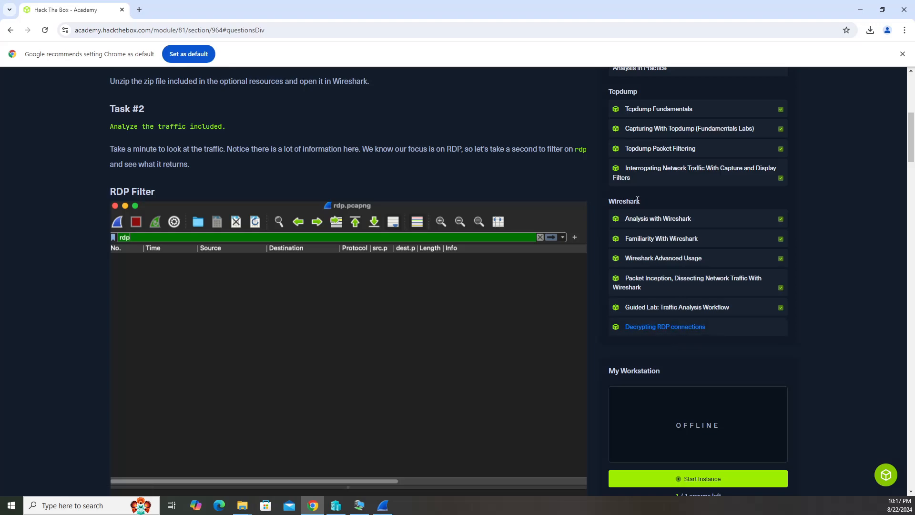
mouse_move(685, 363)
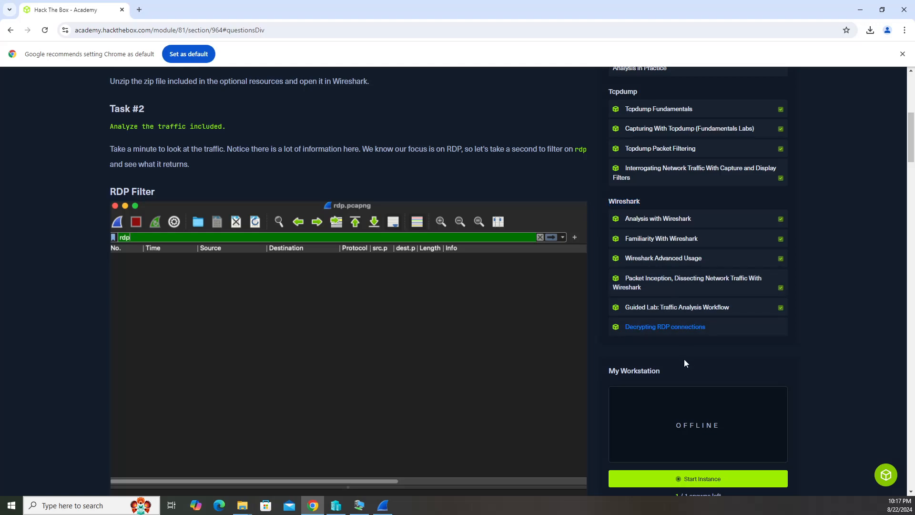
mouse_move(586, 317)
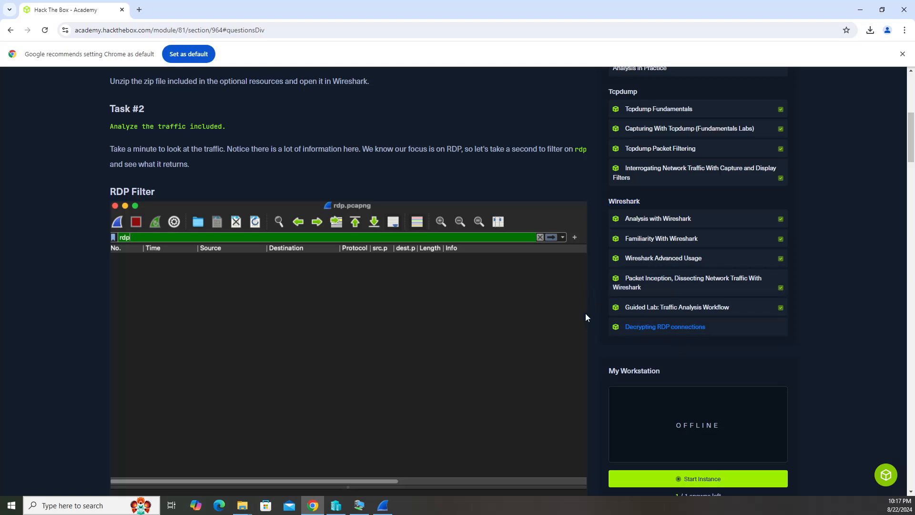
scroll("up", 3)
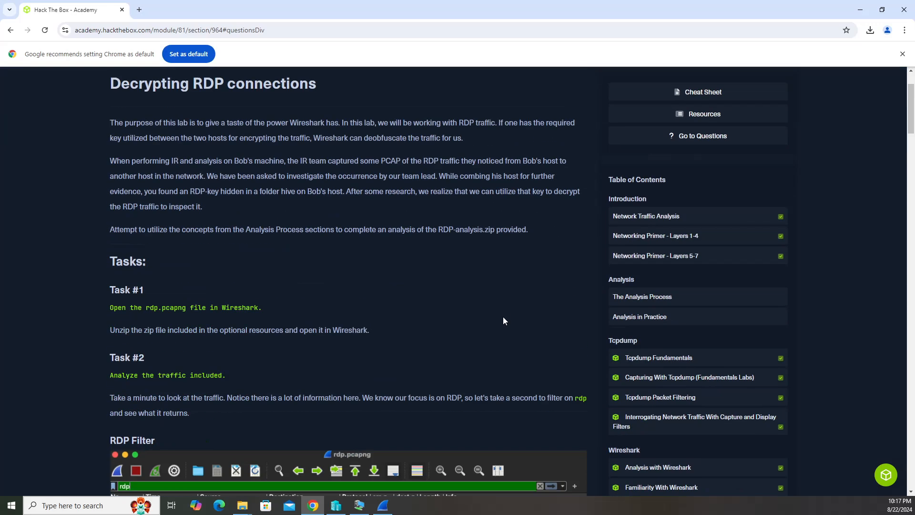
scroll("down", 3)
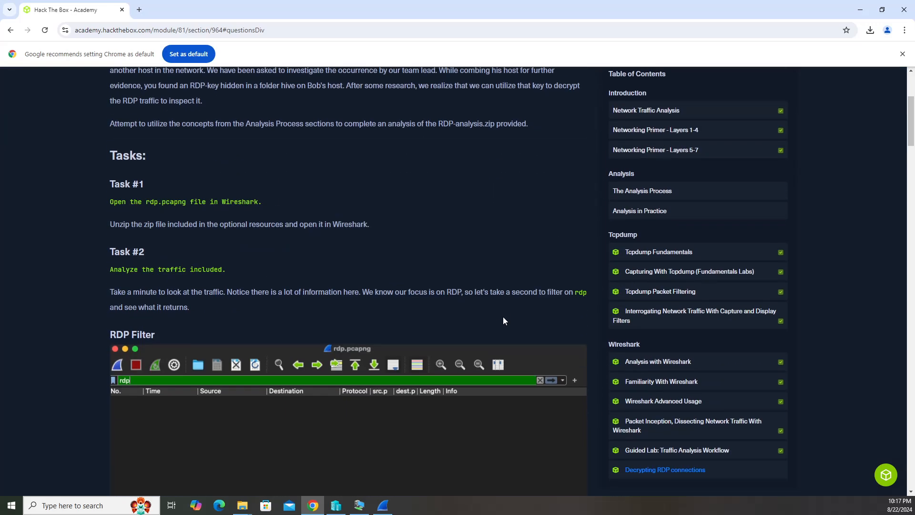
scroll("up", 3)
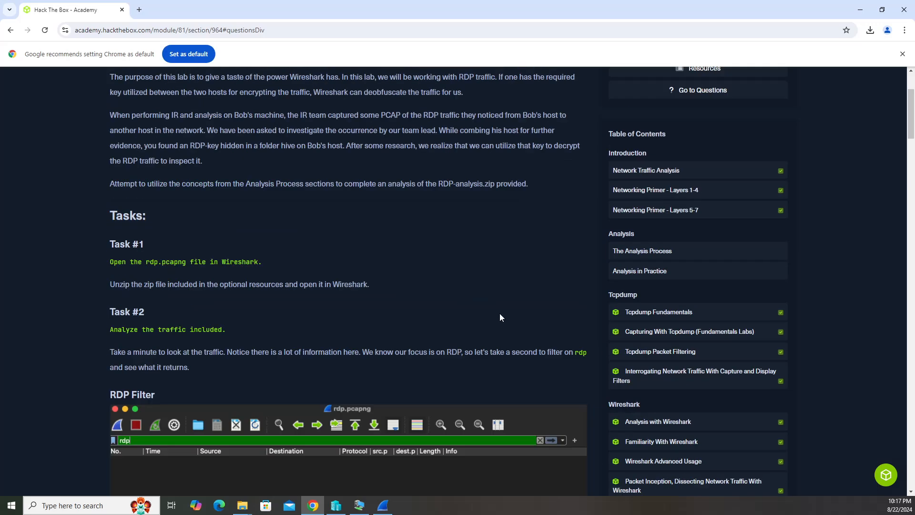
scroll("up", 3)
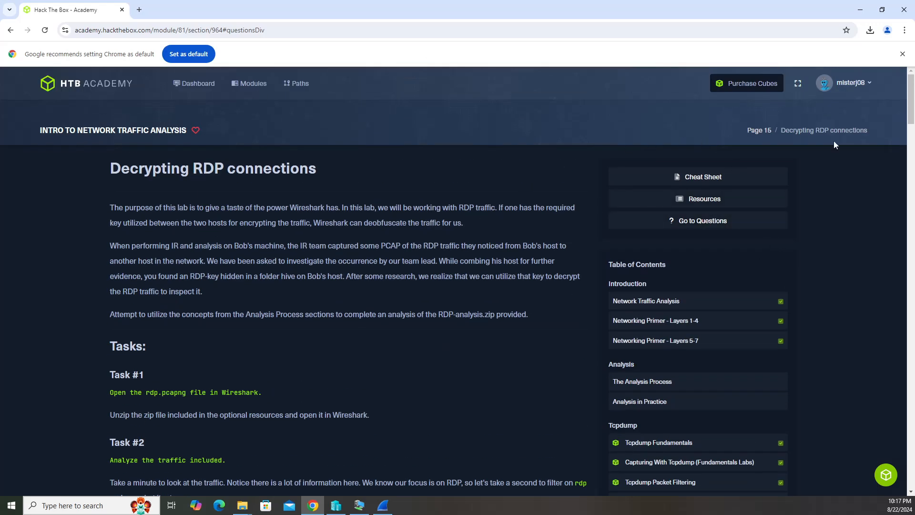
left_click(703, 199)
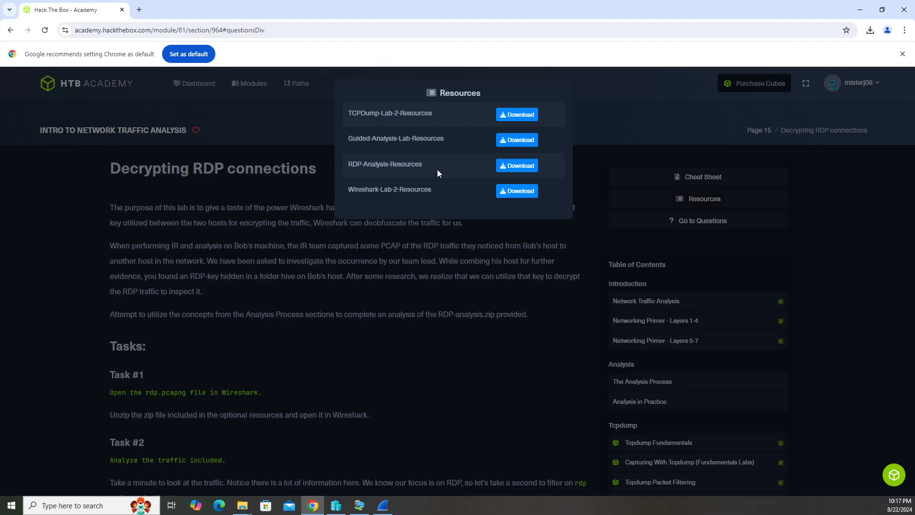
mouse_move(553, 181)
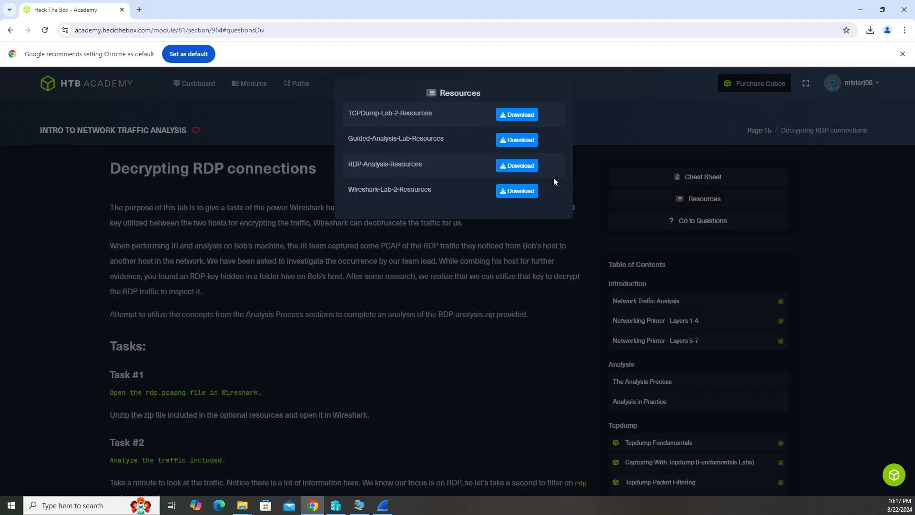
mouse_move(374, 306)
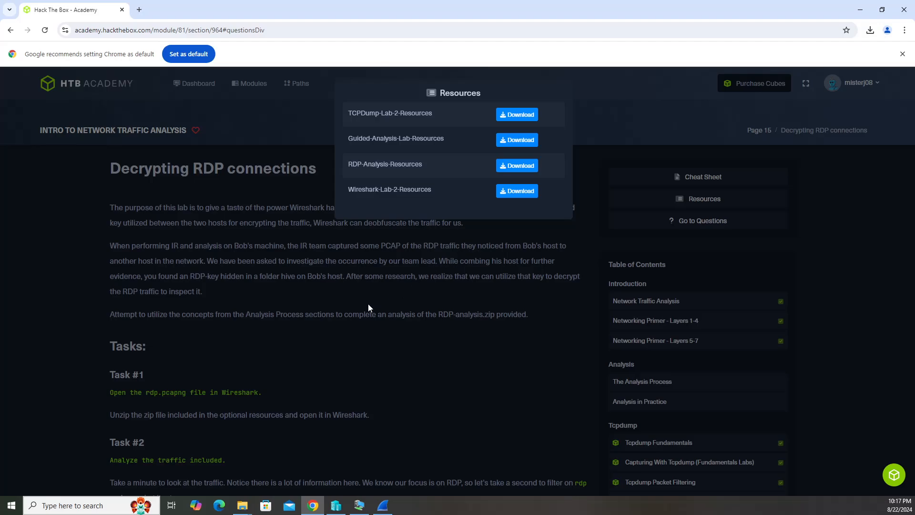
mouse_move(381, 504)
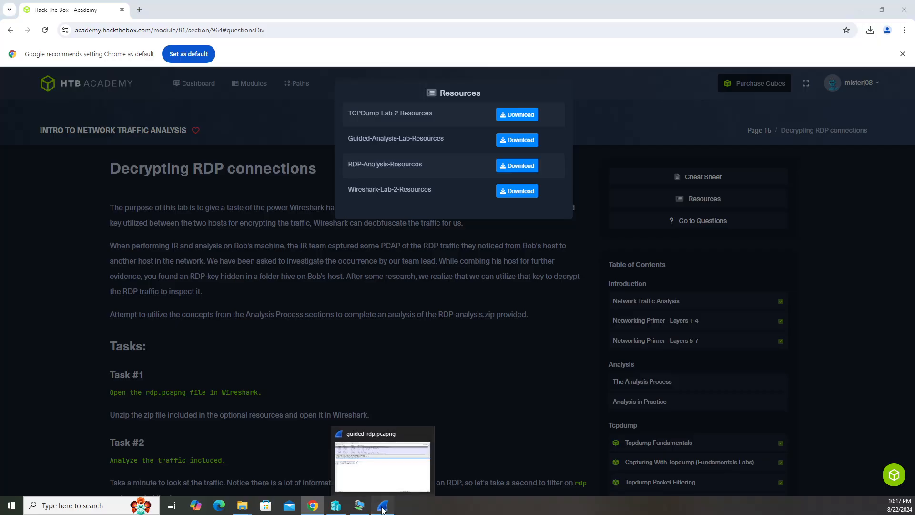
left_click(382, 461)
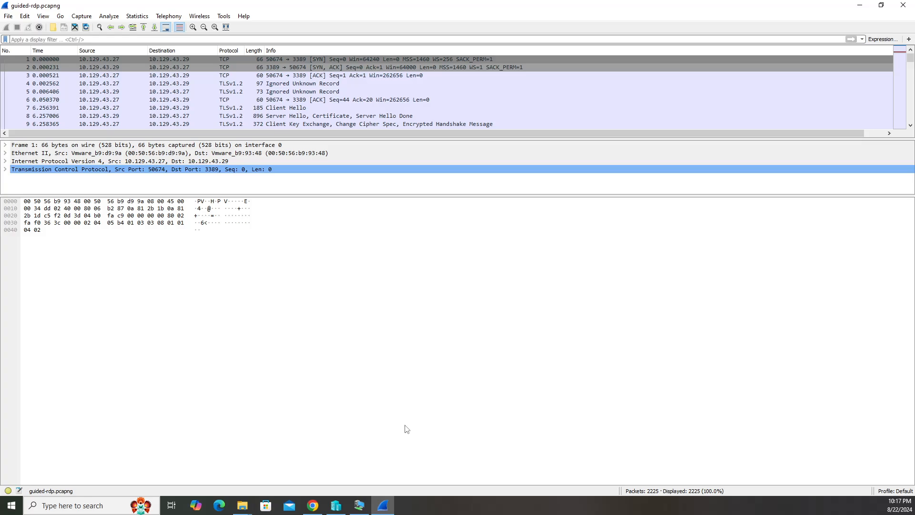
left_click(311, 505)
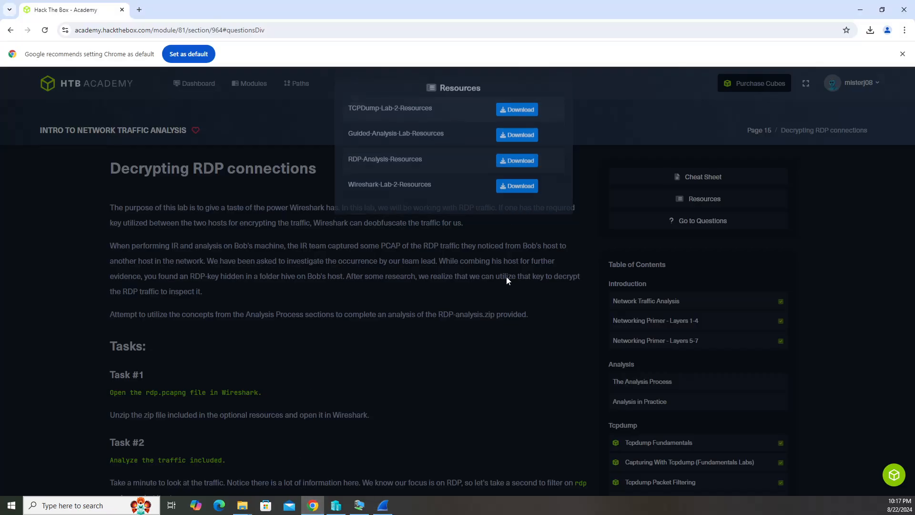
scroll("down", 3)
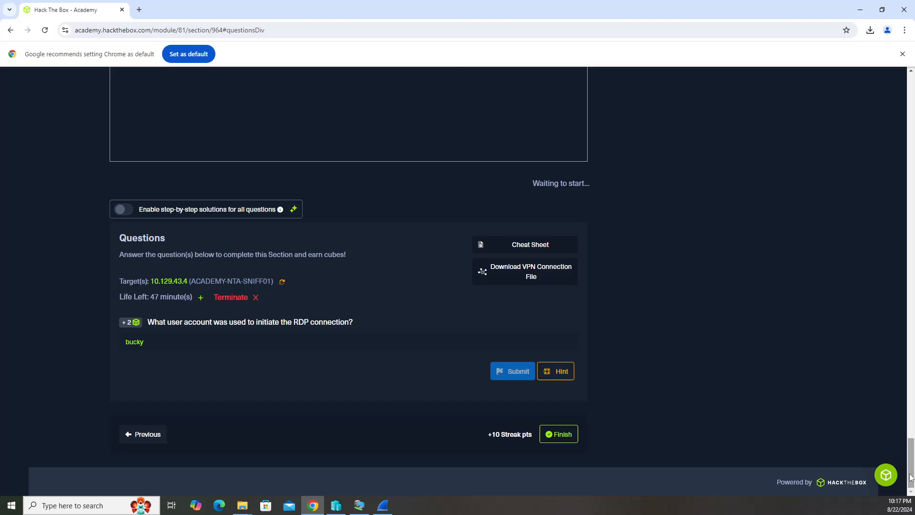
mouse_move(179, 330)
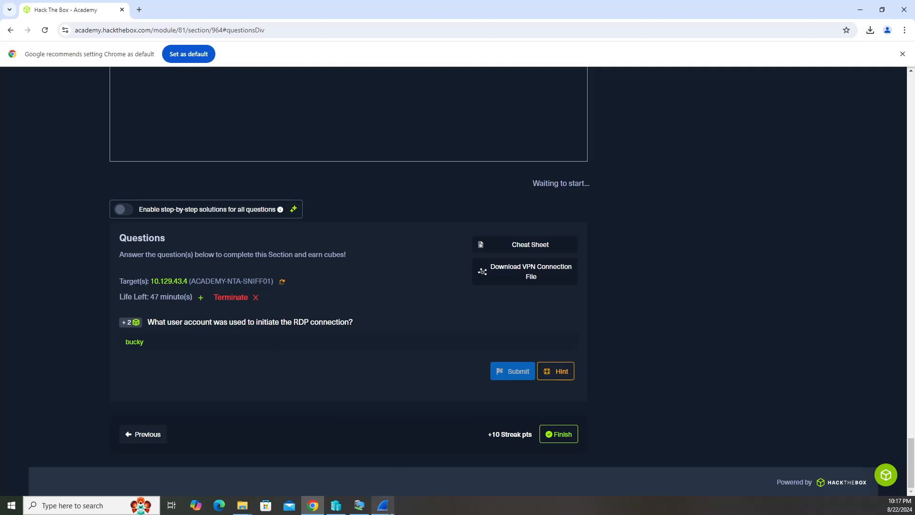
left_click(382, 505)
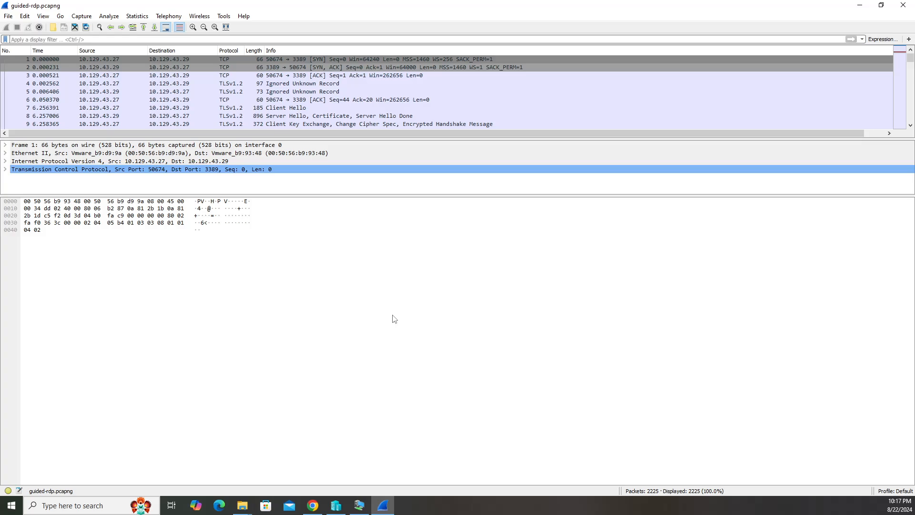
scroll("down", 3)
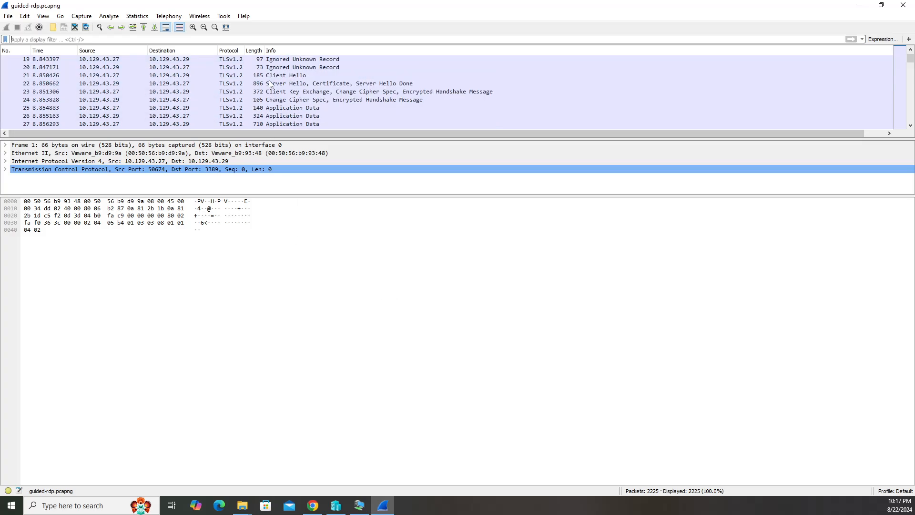
scroll("down", 3)
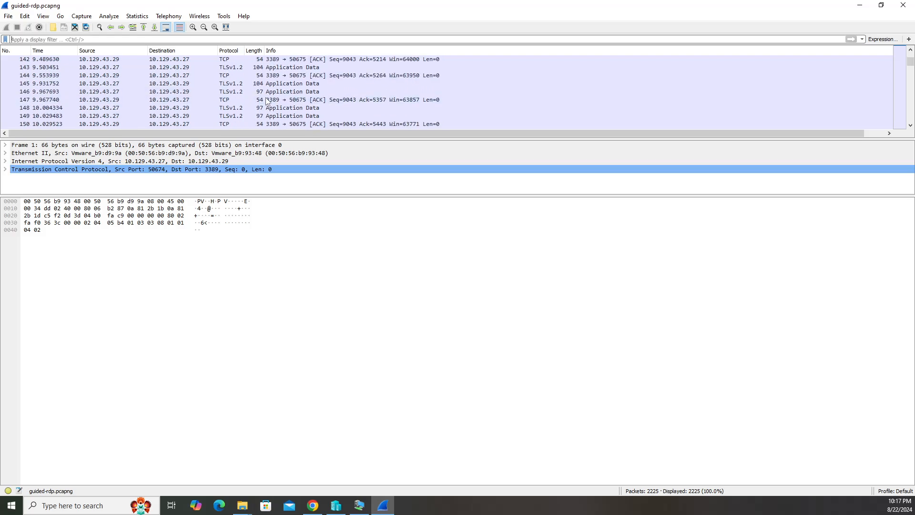
scroll("up", 3)
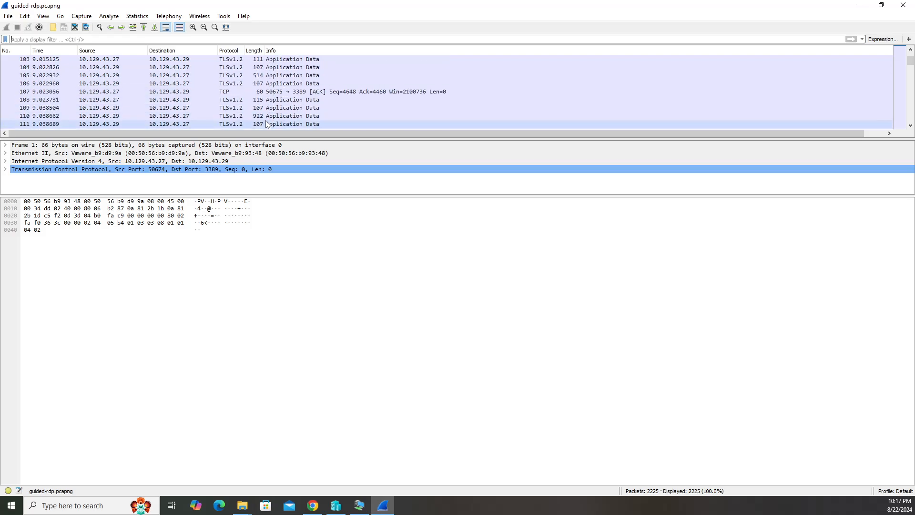
scroll("up", 3)
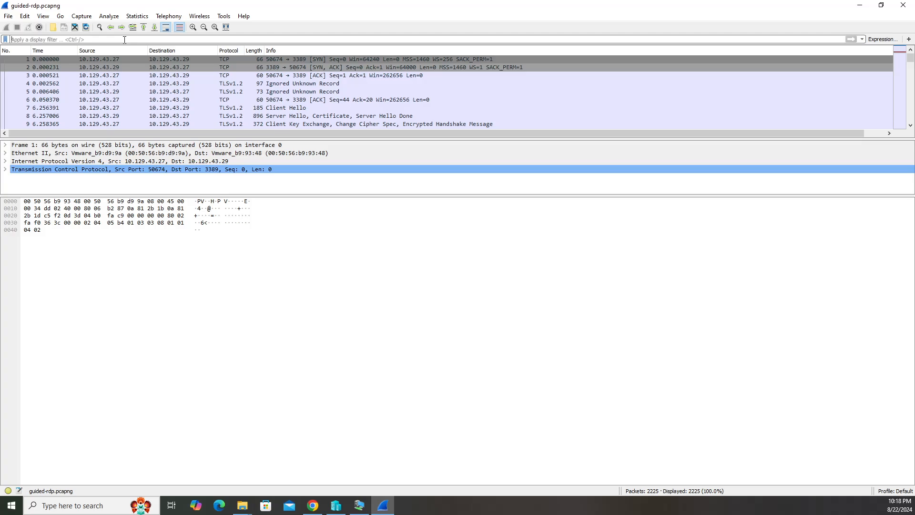
Step: Drop the tcp.port == 3389 filter, browse the File and Edit menus, and open Preferences
type("tcp.port == 3389")
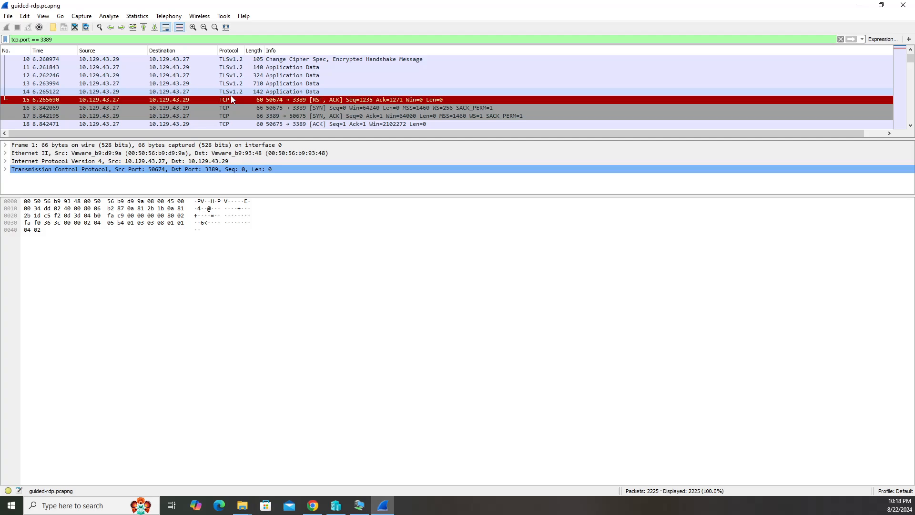
mouse_move(246, 86)
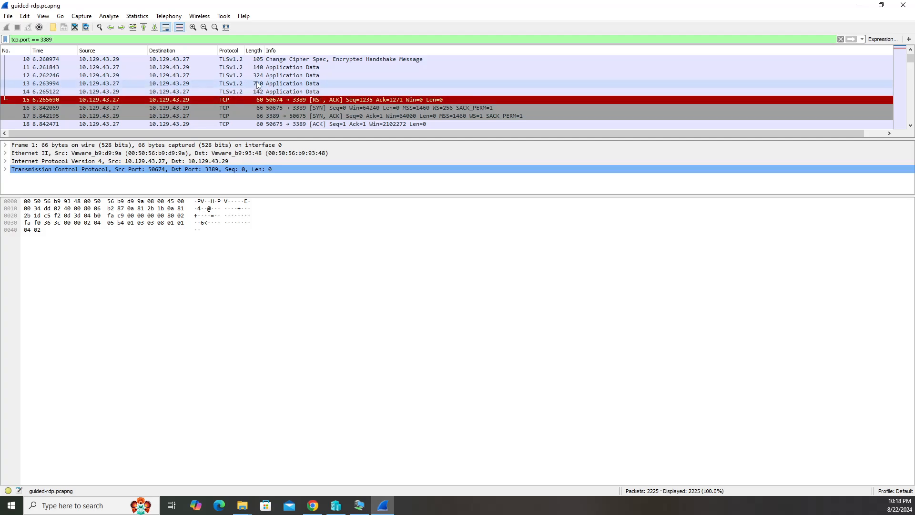
scroll("down", 3)
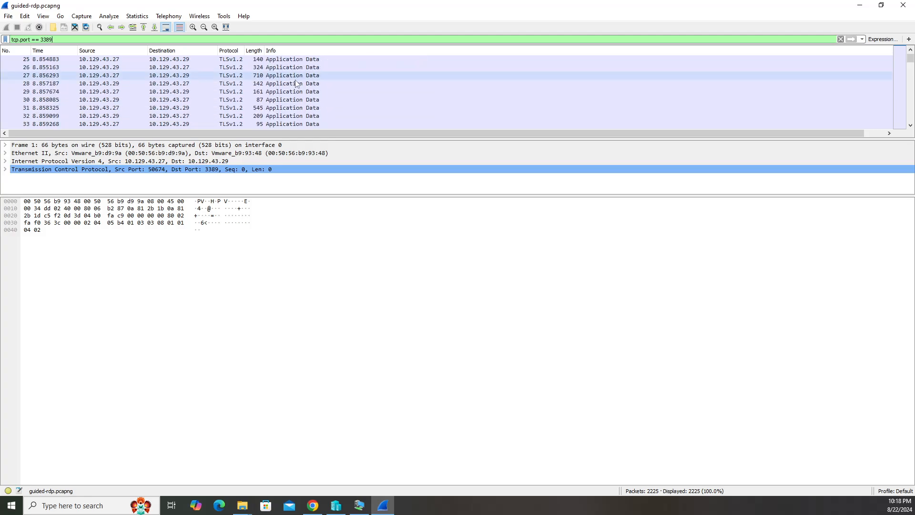
scroll("up", 3)
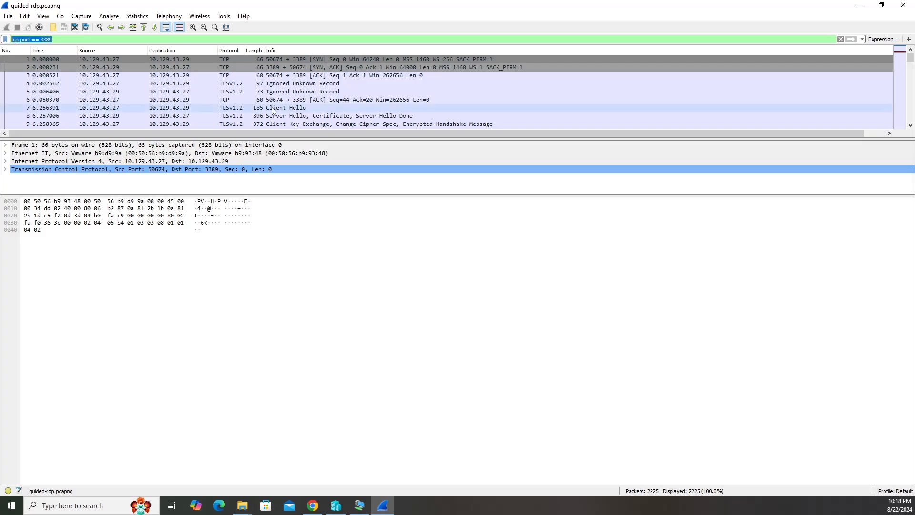
left_click(8, 16)
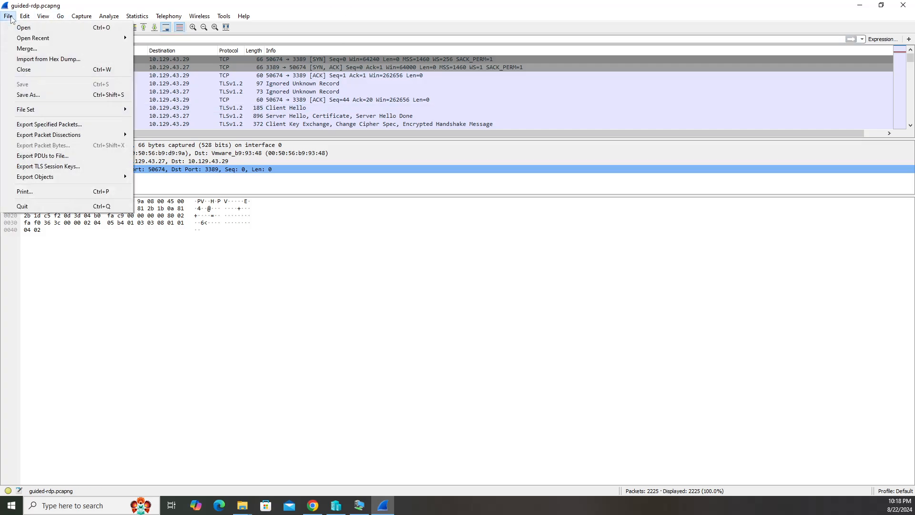
left_click(24, 16)
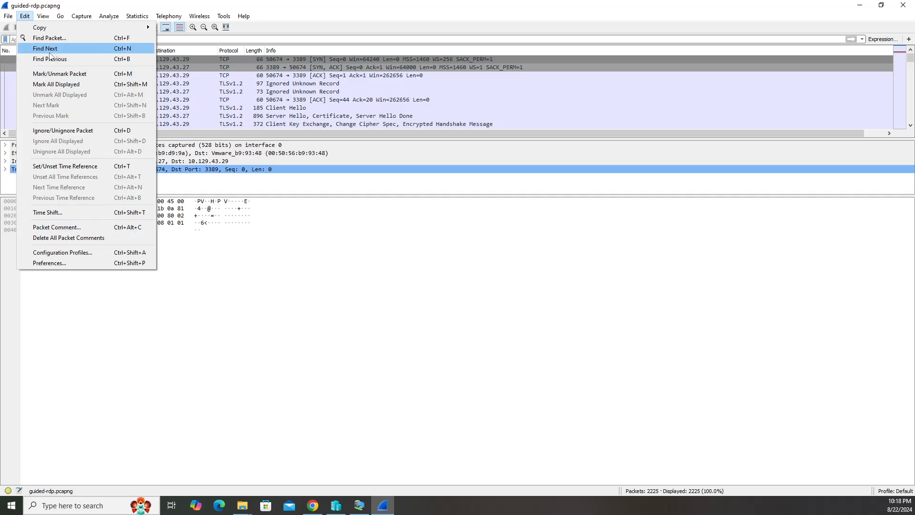
mouse_move(47, 277)
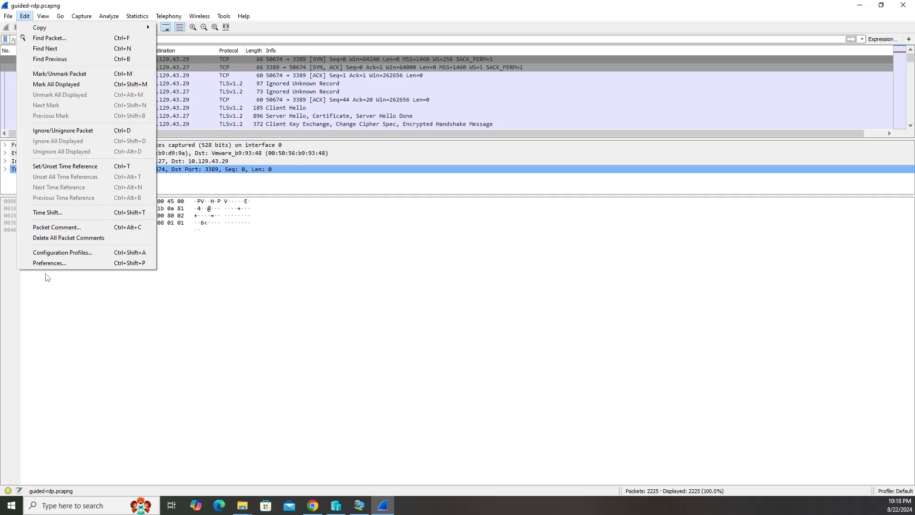
left_click(49, 262)
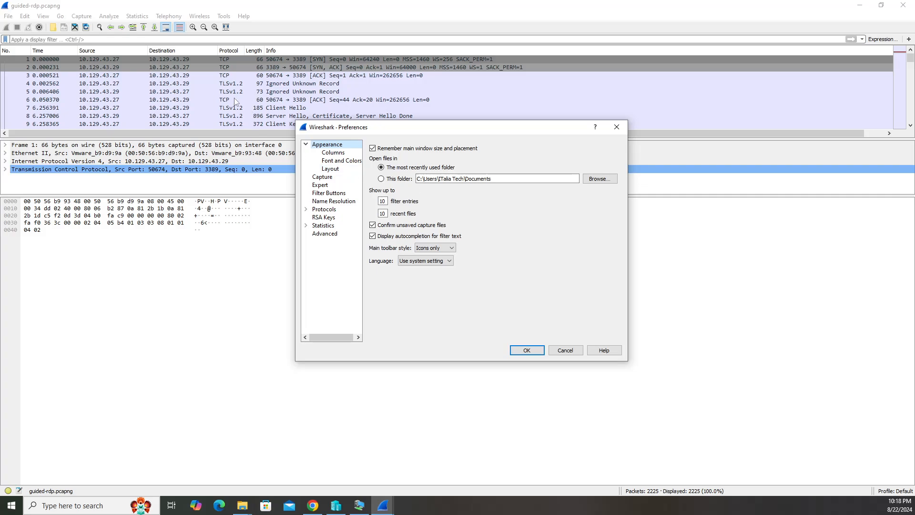
Step: Under Protocols, select TLS and open its empty RSA keys list
left_click(306, 209)
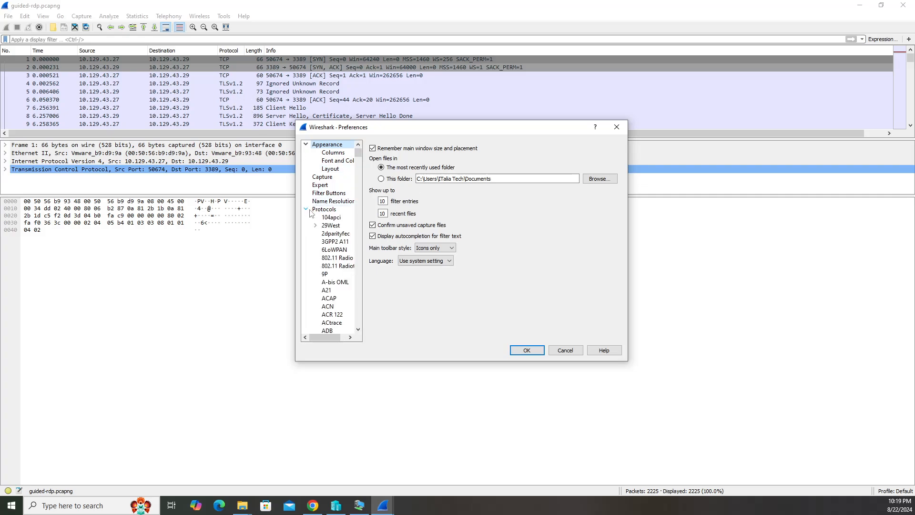
scroll("down", 3)
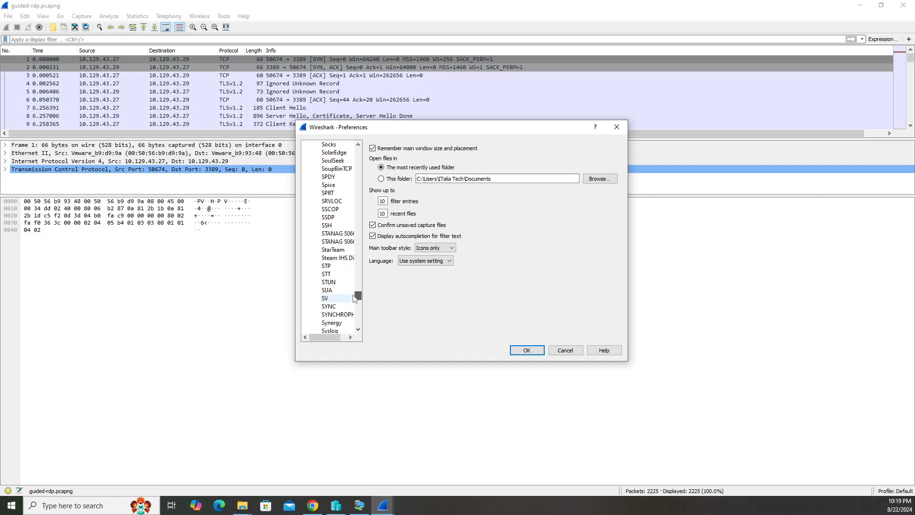
scroll("down", 3)
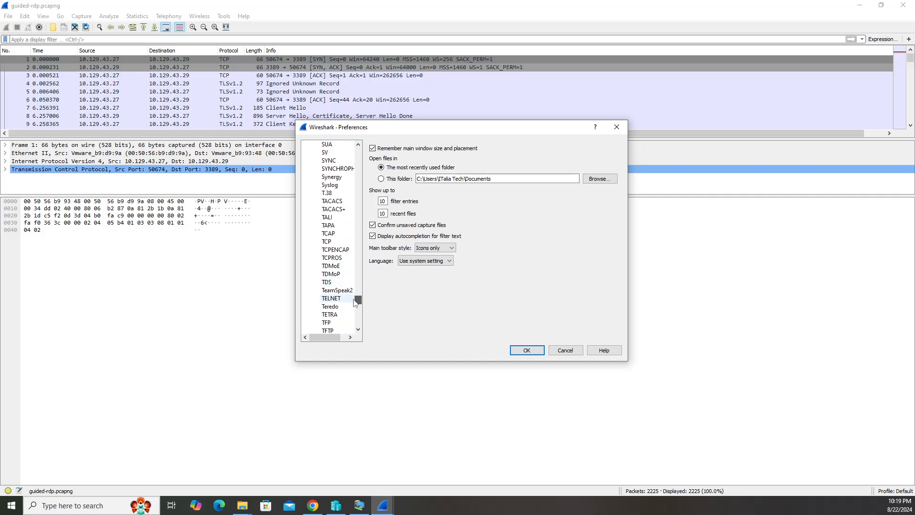
scroll("down", 3)
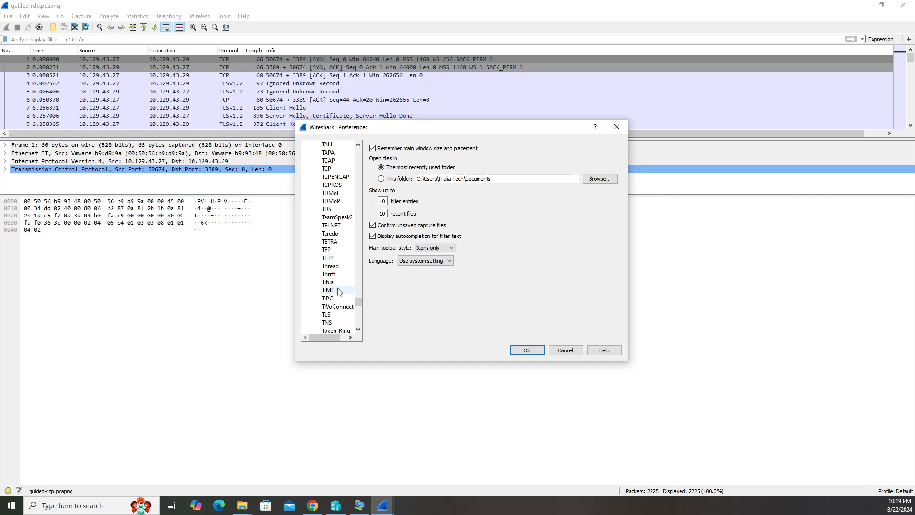
left_click(325, 290)
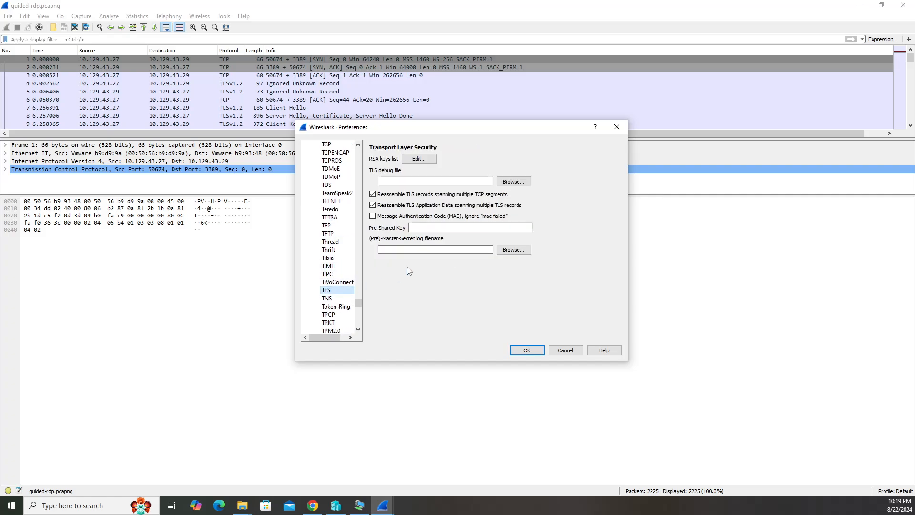
left_click(418, 158)
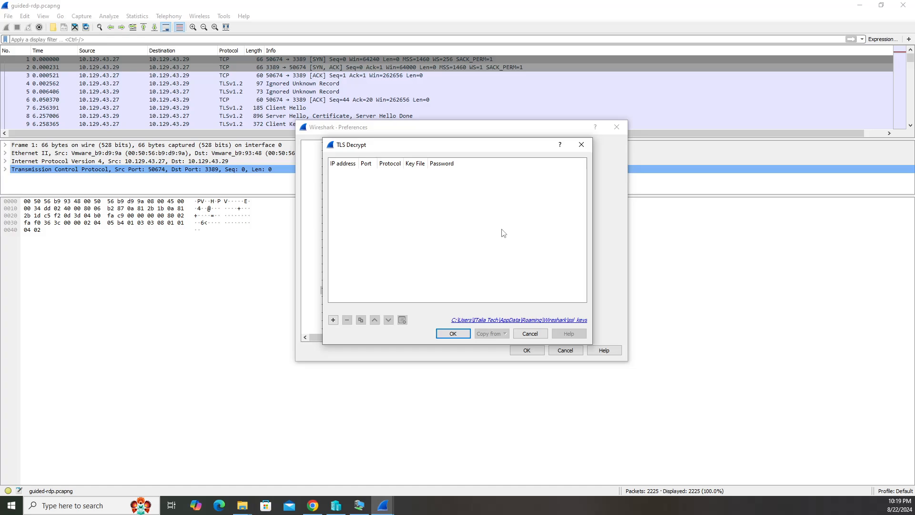
mouse_move(388, 153)
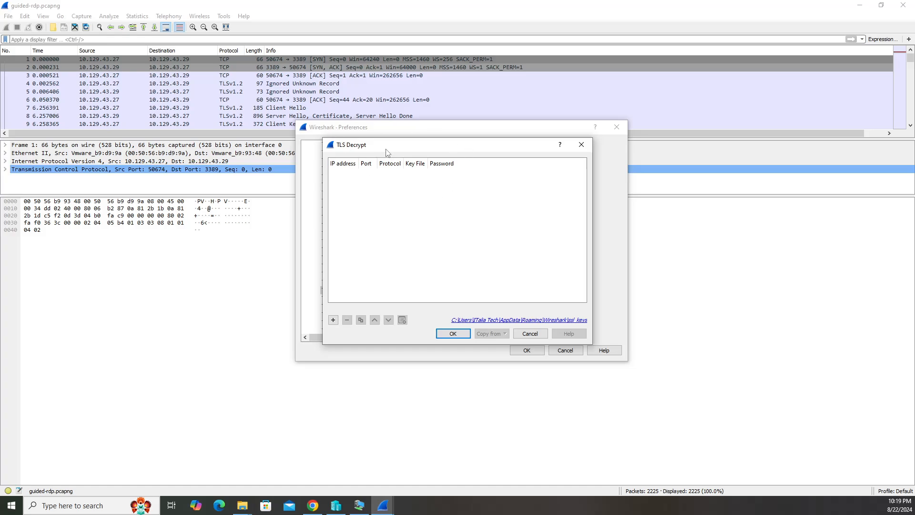
Step: Add a decryption entry for IP 10.129.43.29, port 3389, protocol tpkt
left_click(332, 320)
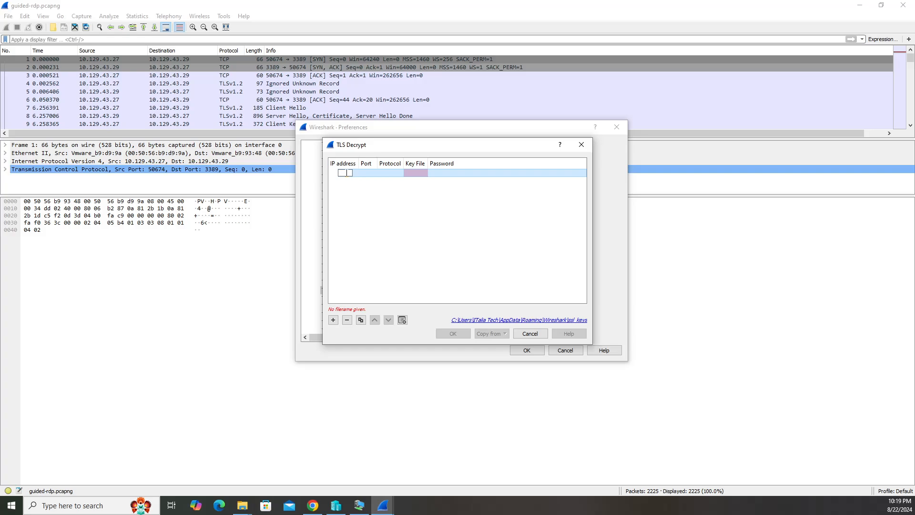
left_click(344, 172)
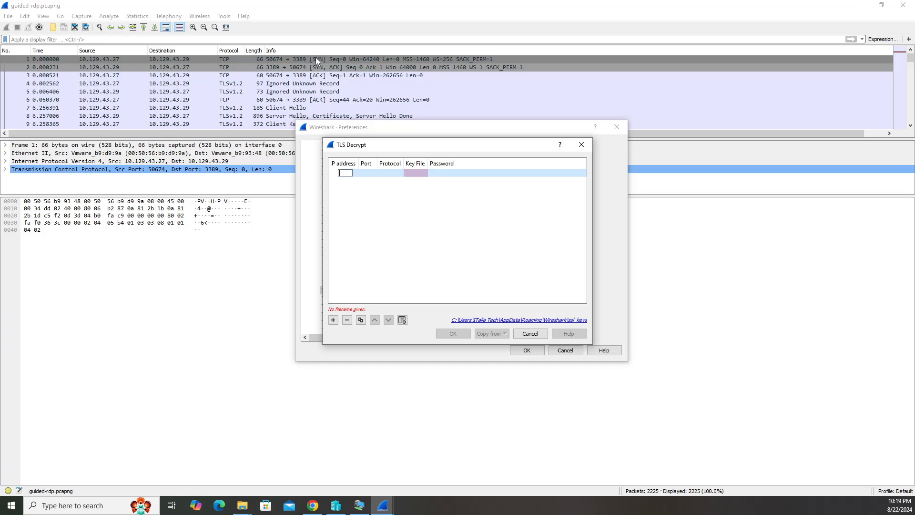
mouse_move(245, 136)
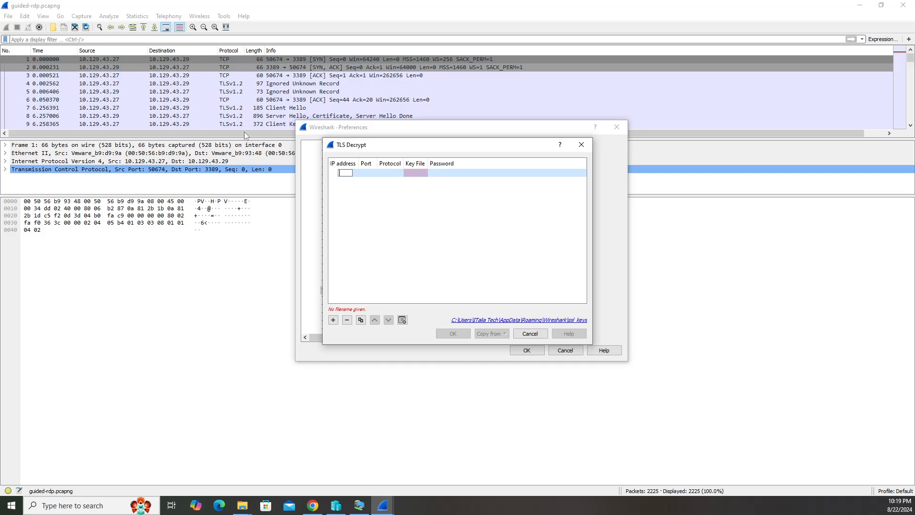
mouse_move(429, 261)
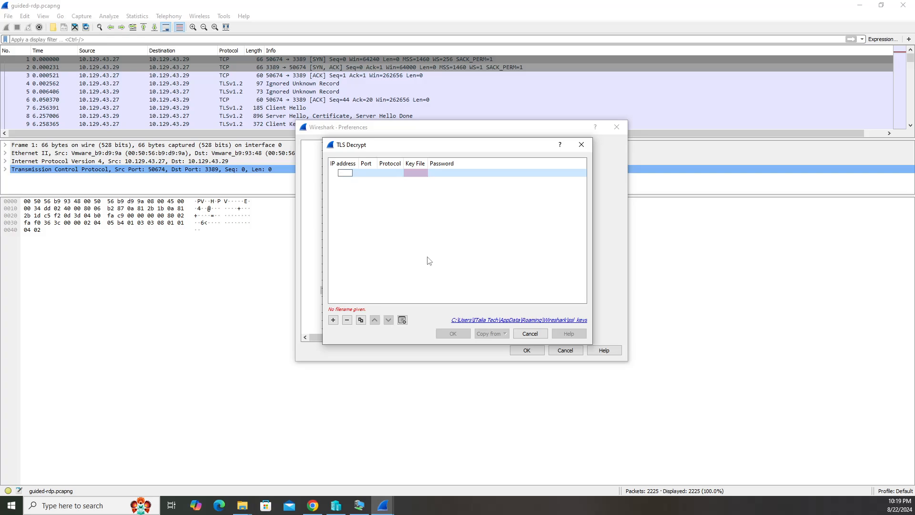
type("10.129")
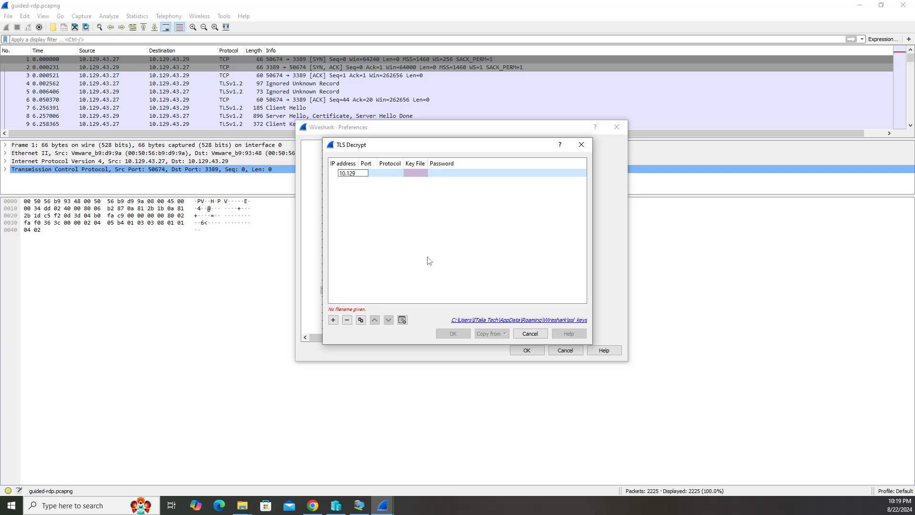
type(".43.29")
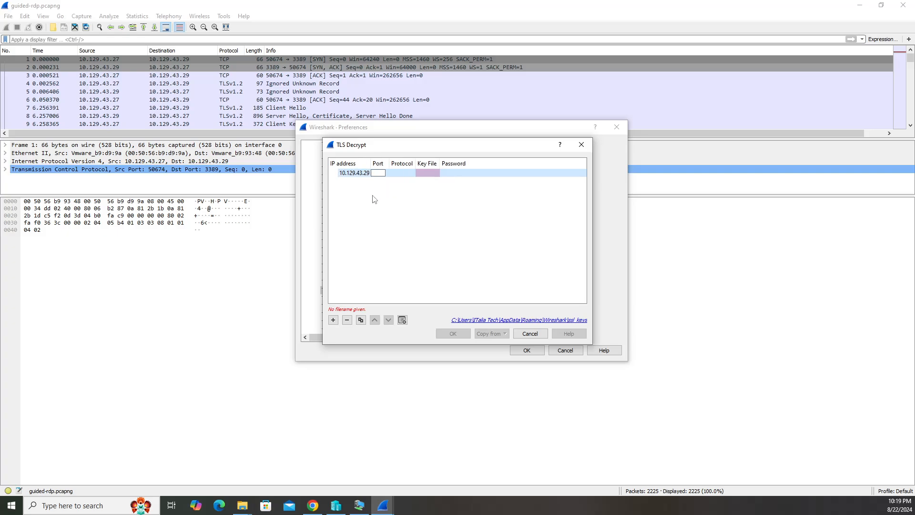
type("3")
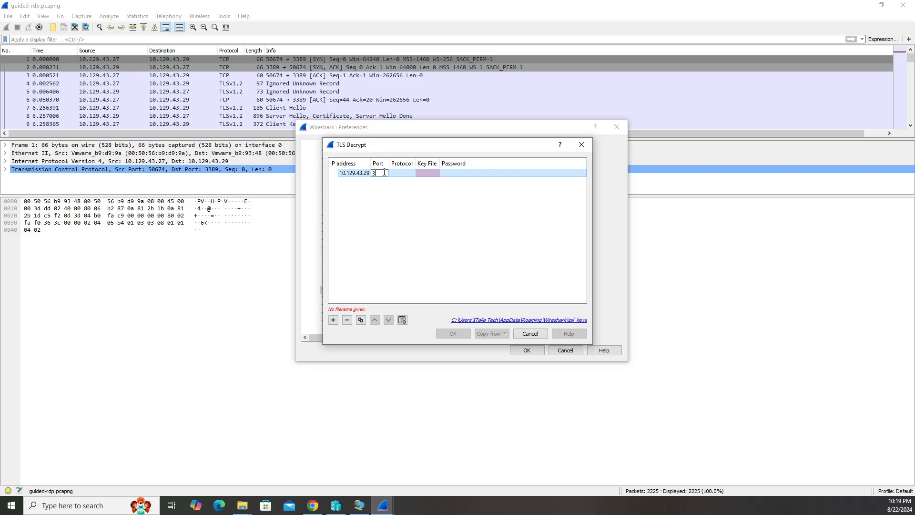
type("3389")
left_click(402, 172)
type("tpkt")
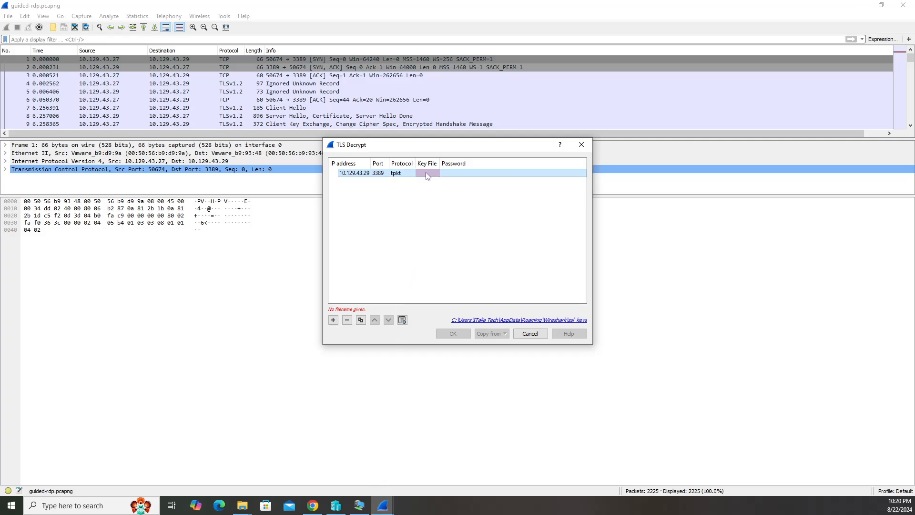
left_click(426, 172)
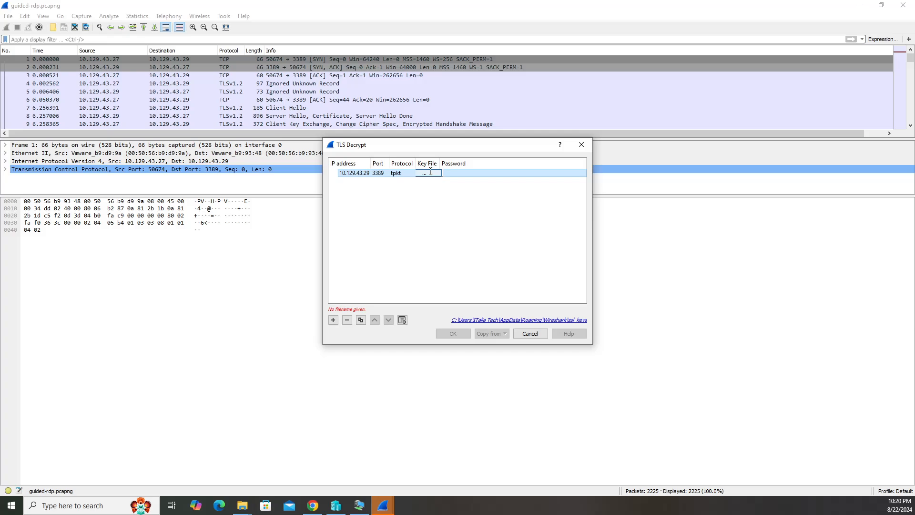
Step: Set C:\HTB\server.key as the entry's key file and apply the settings
left_click(424, 172)
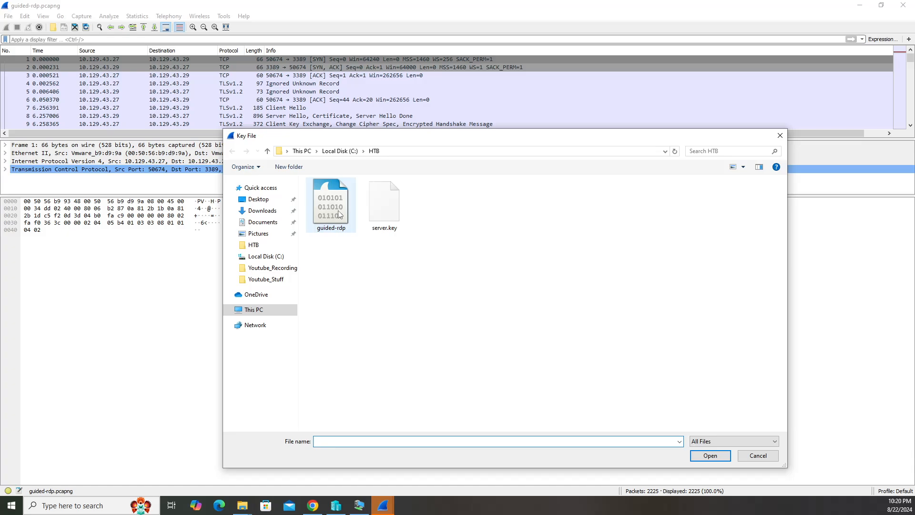
left_click(384, 201)
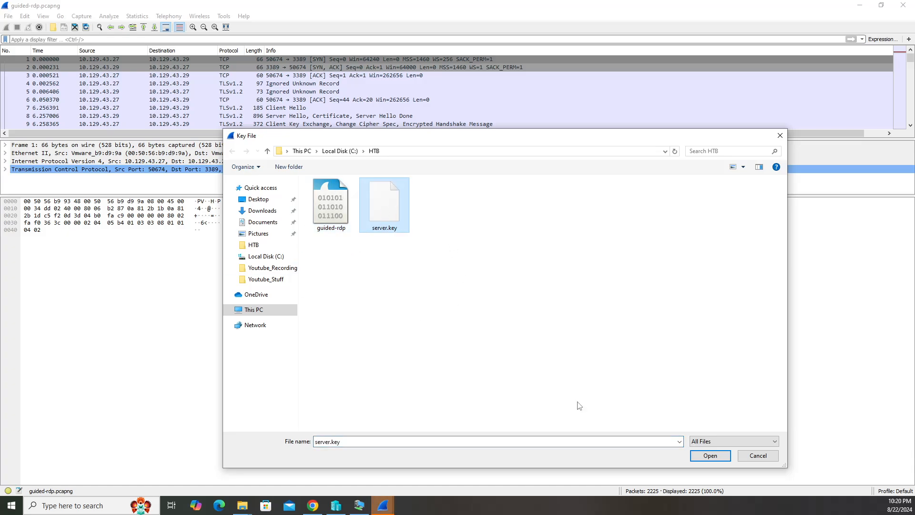
left_click(709, 455)
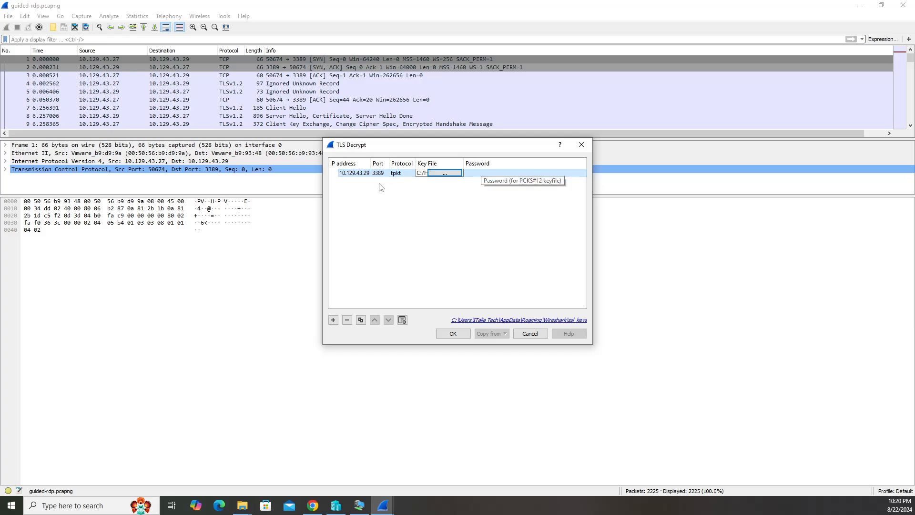
mouse_move(400, 189)
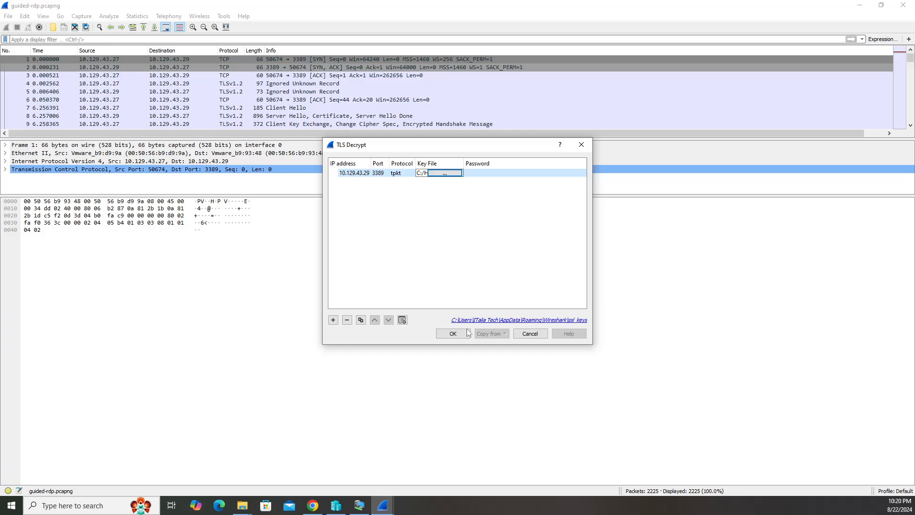
left_click(452, 333)
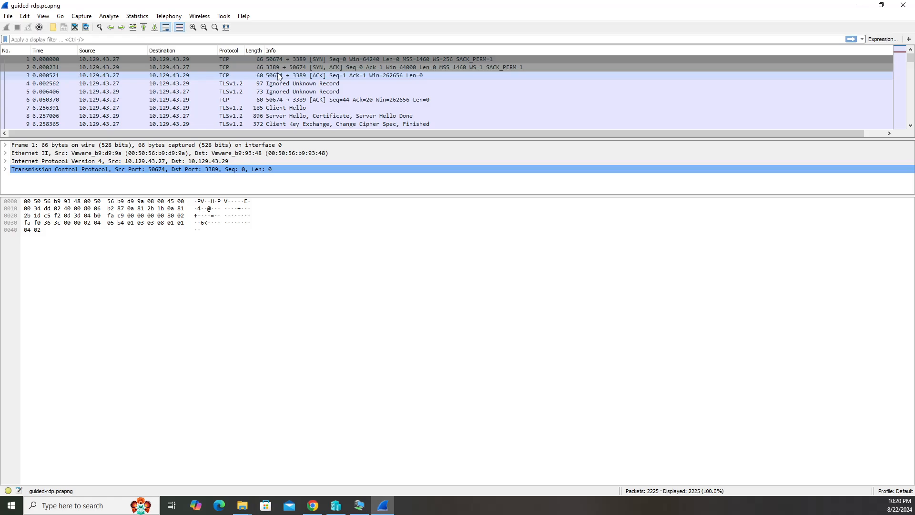
Step: Clear the rdp filter so all 2225 packets, now decrypted, are listed
scroll("down", 3)
type("rdp")
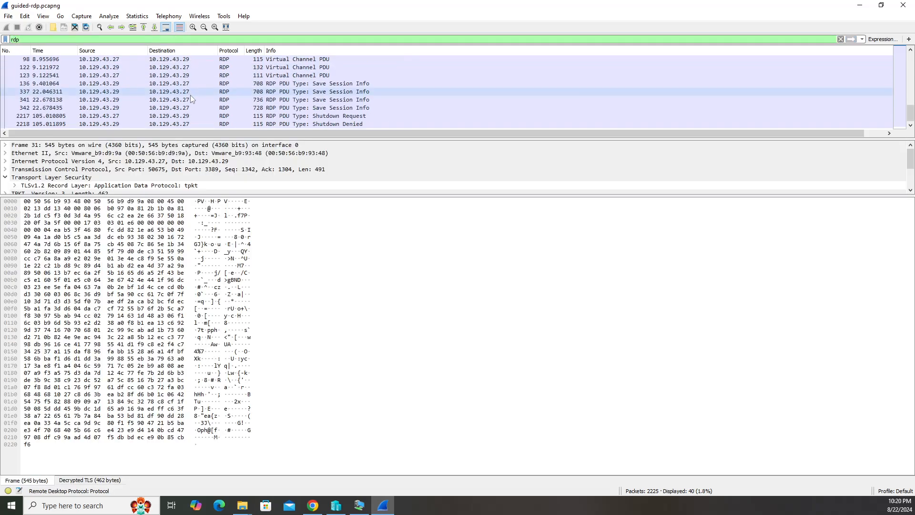
scroll("up", 3)
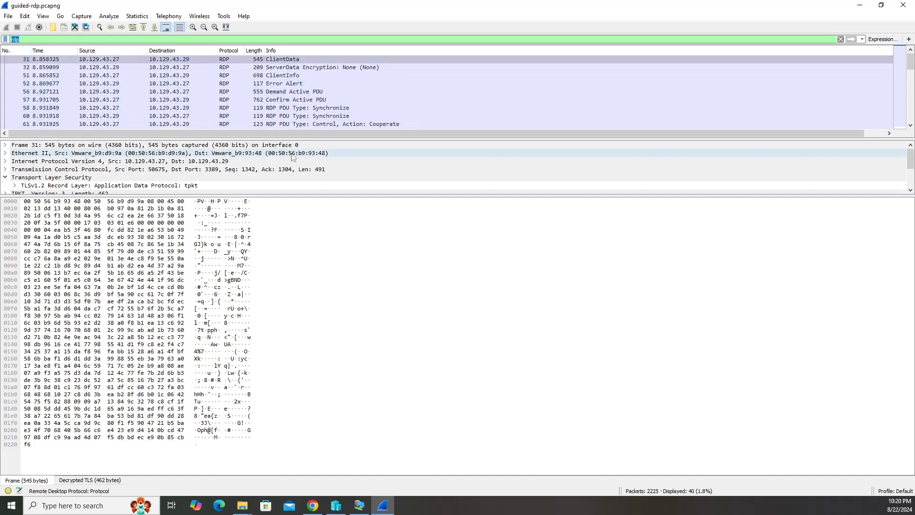
left_click(839, 39)
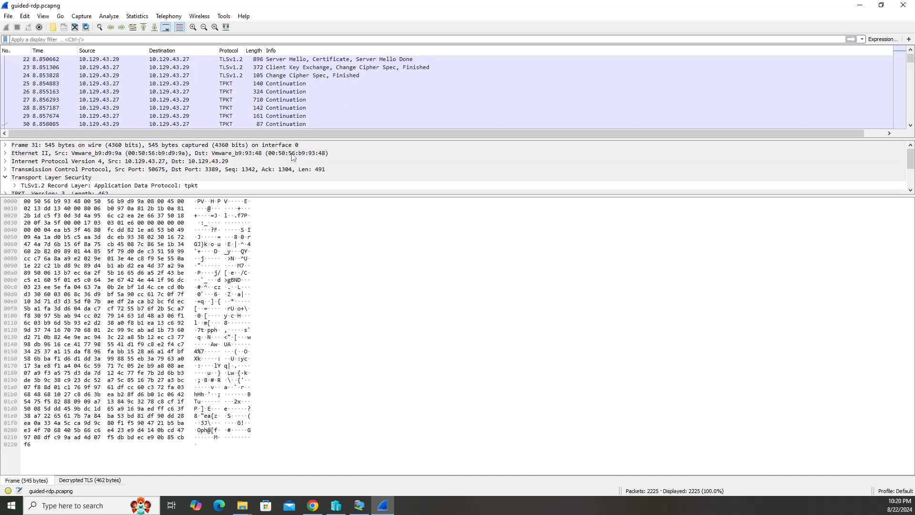
left_click(312, 505)
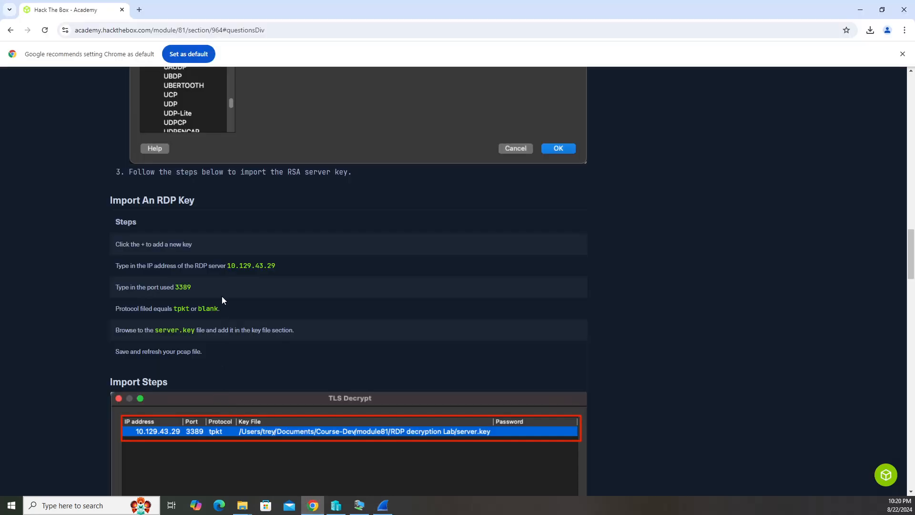
scroll("down", 3)
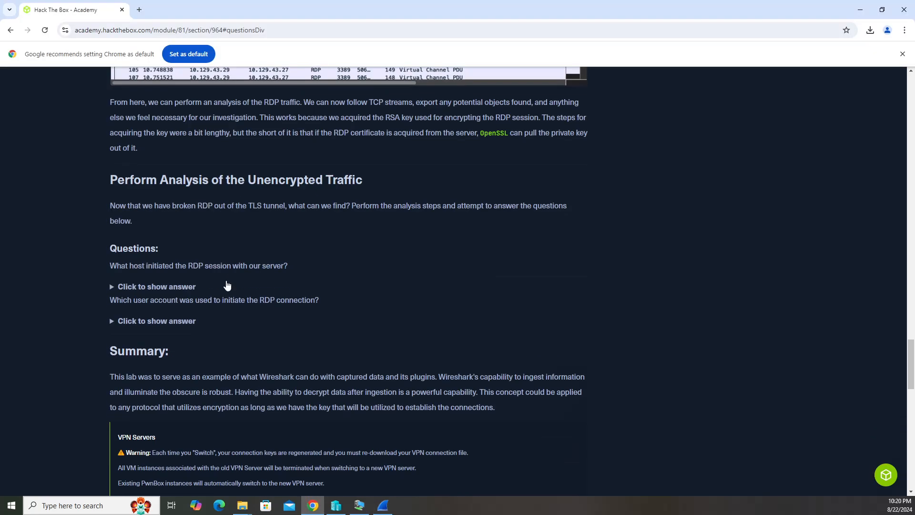
scroll("down", 3)
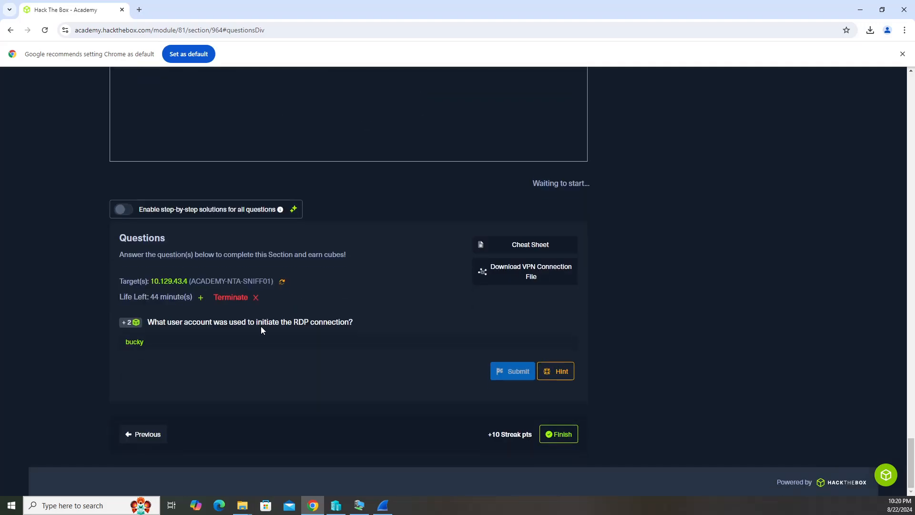
mouse_move(245, 322)
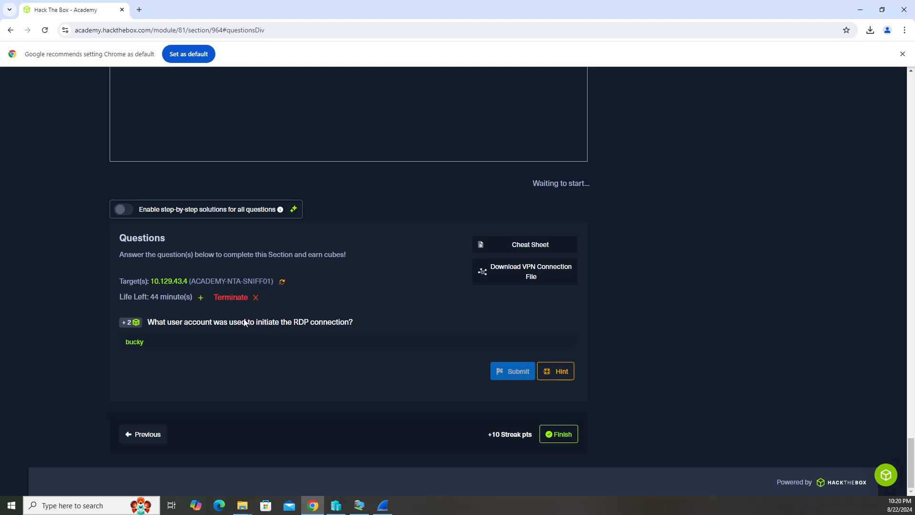
left_click(382, 505)
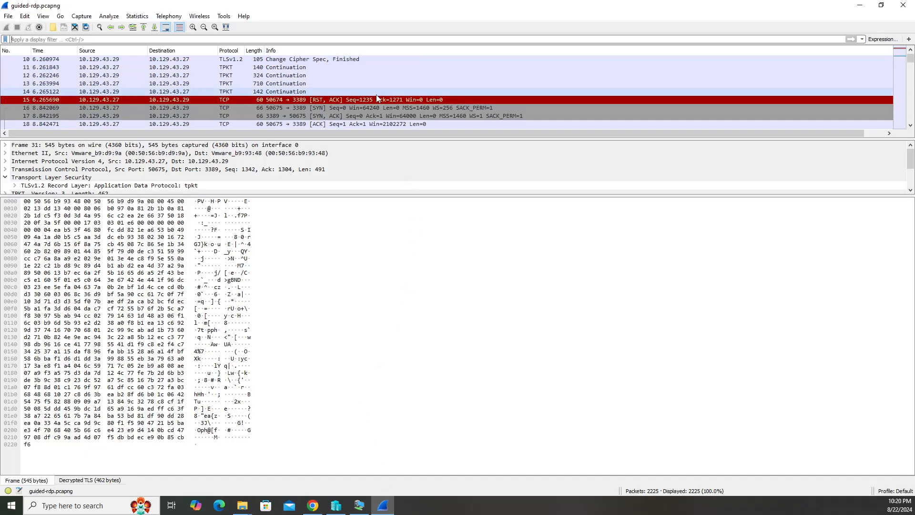
Step: Follow packet 1's TCP stream to read the RDP cookie mstshash=bucky
scroll("up", 3)
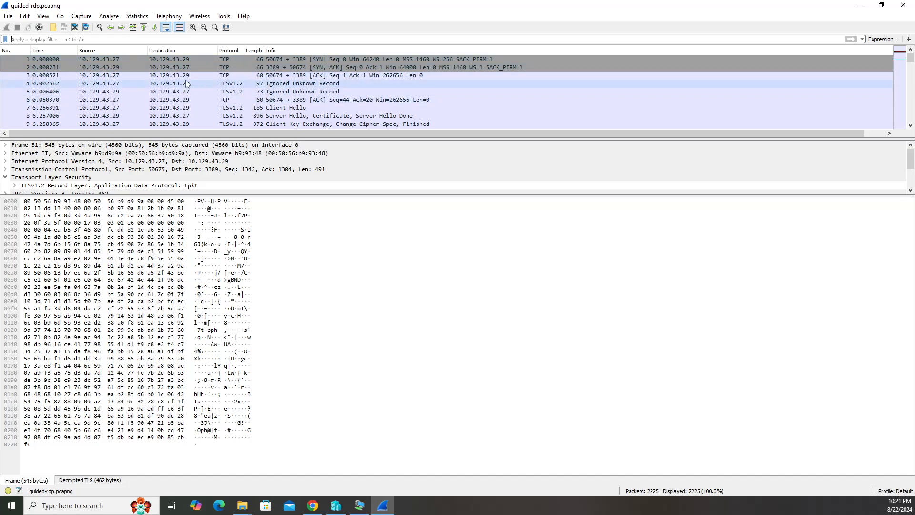
left_click(345, 99)
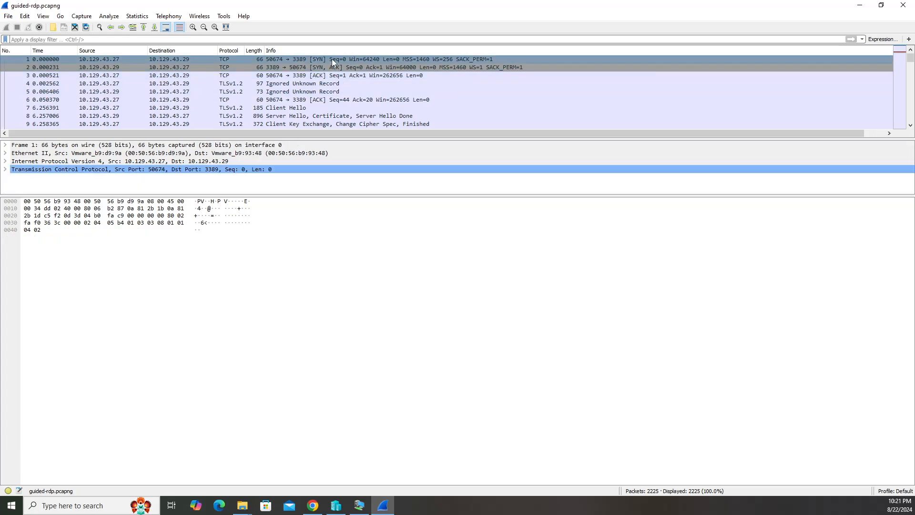
right_click(333, 67)
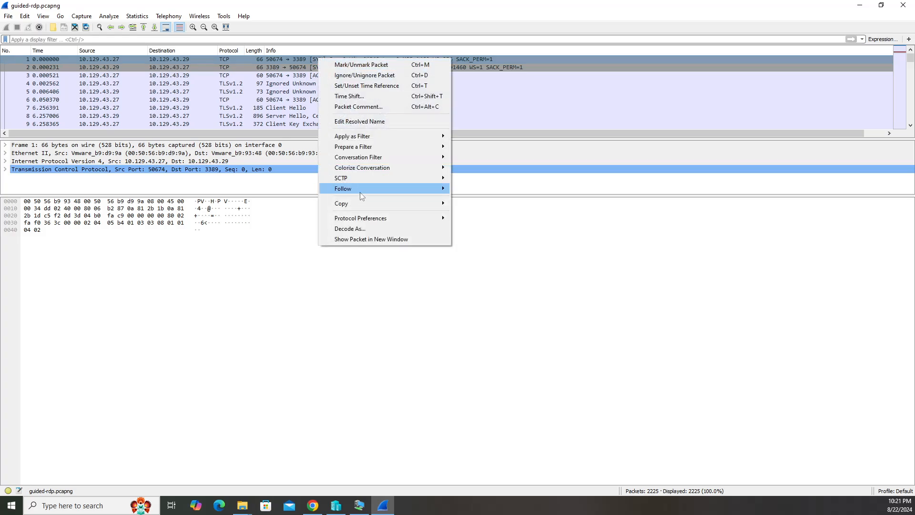
left_click(343, 188)
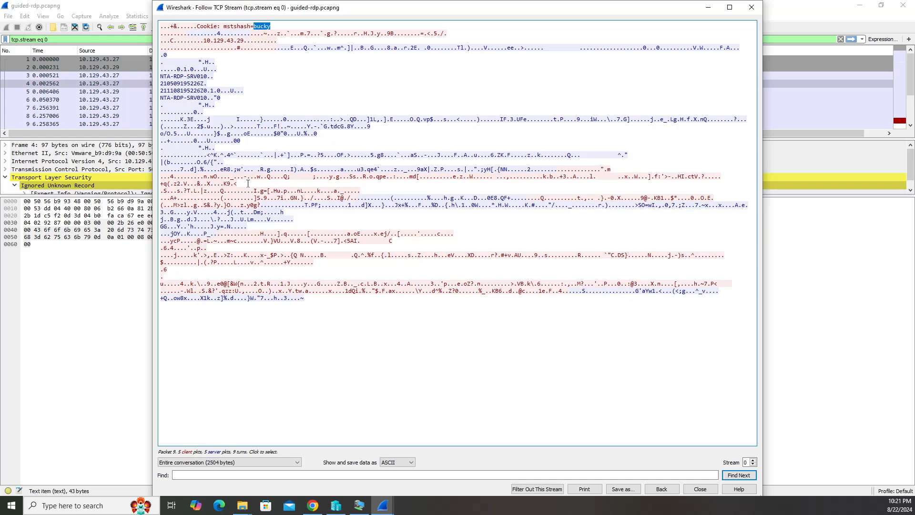
left_click(700, 489)
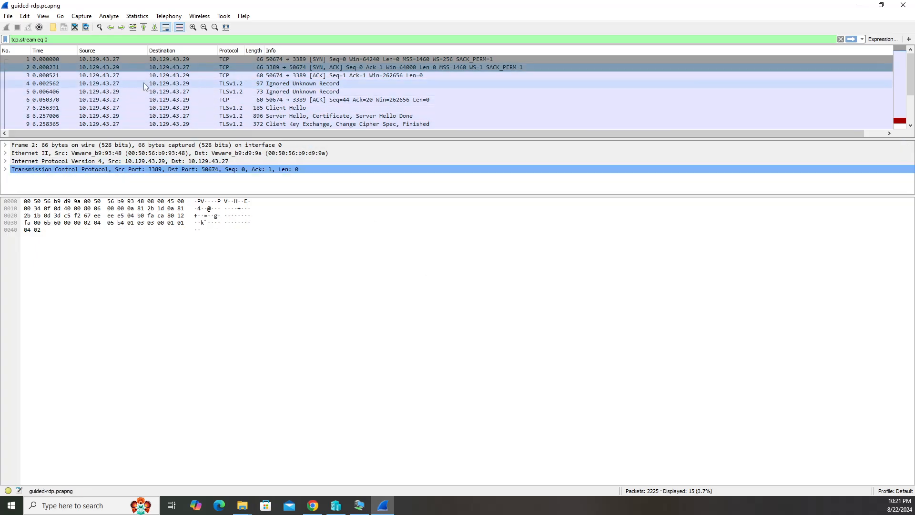
mouse_move(223, 47)
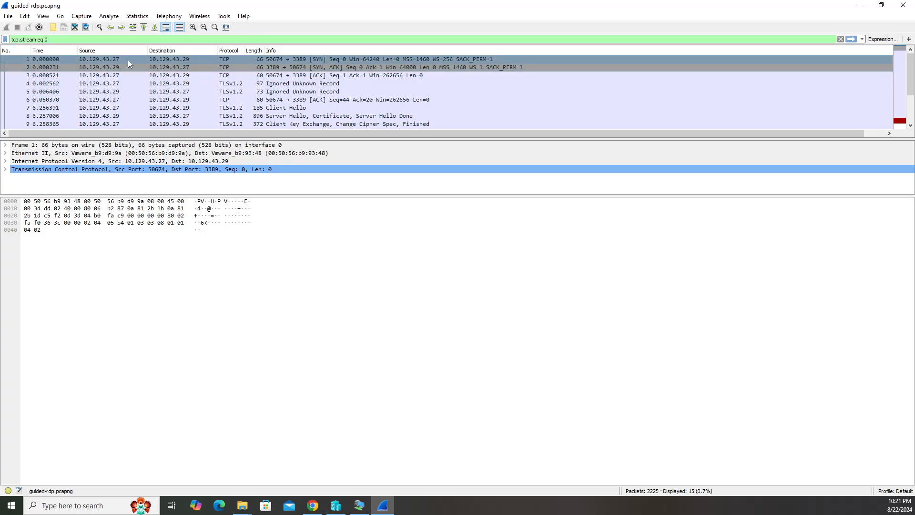
right_click(128, 63)
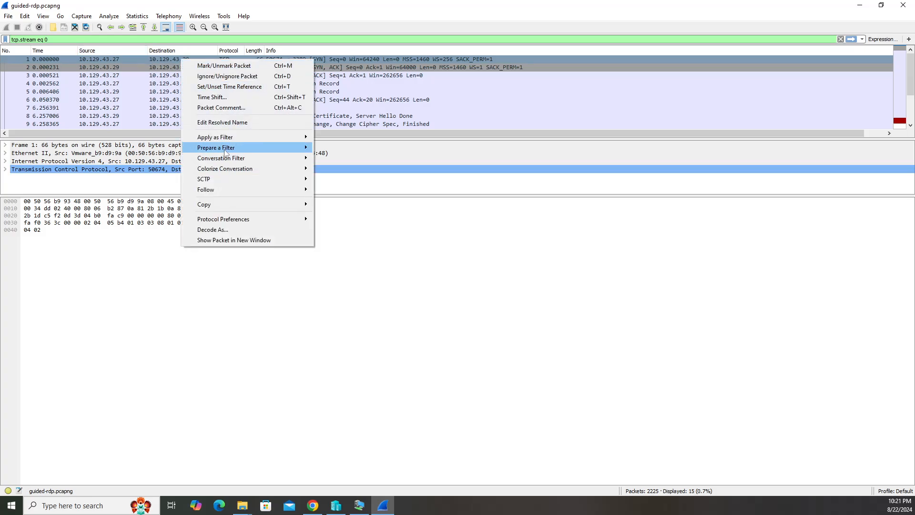
left_click(205, 190)
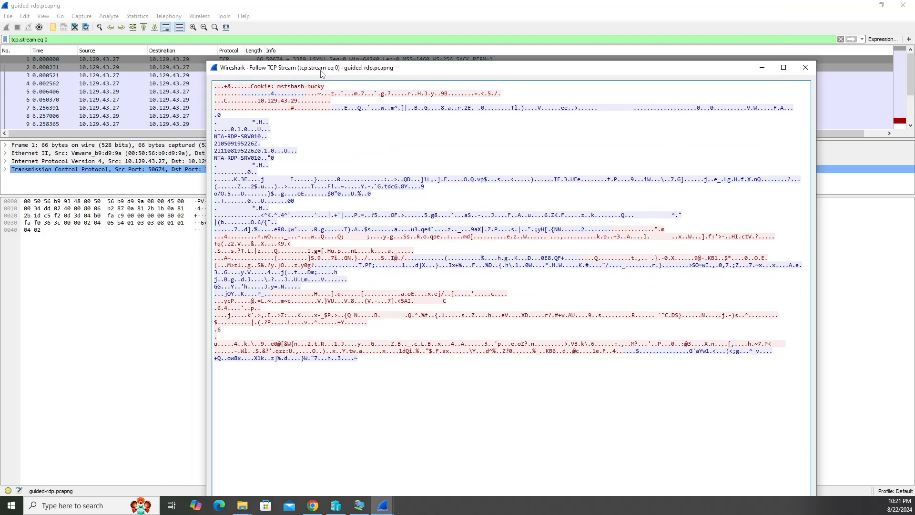
left_click(117, 82)
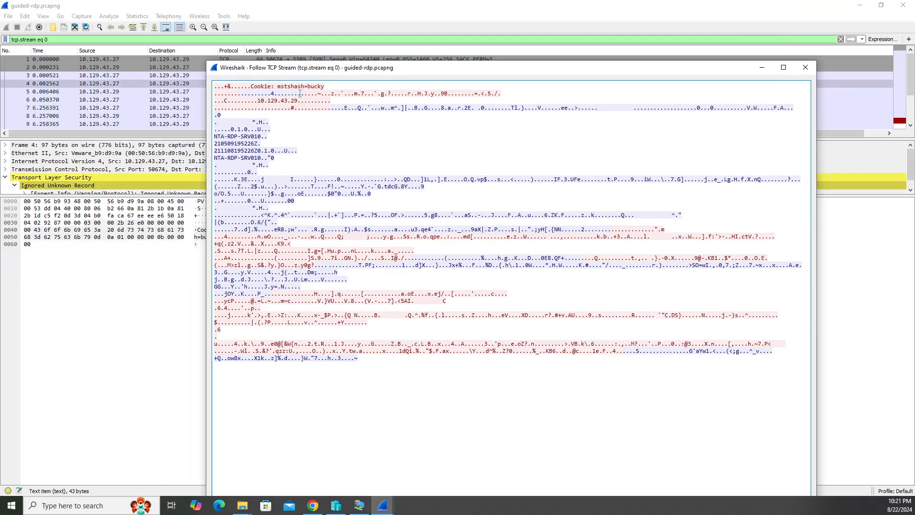
double_click(299, 87)
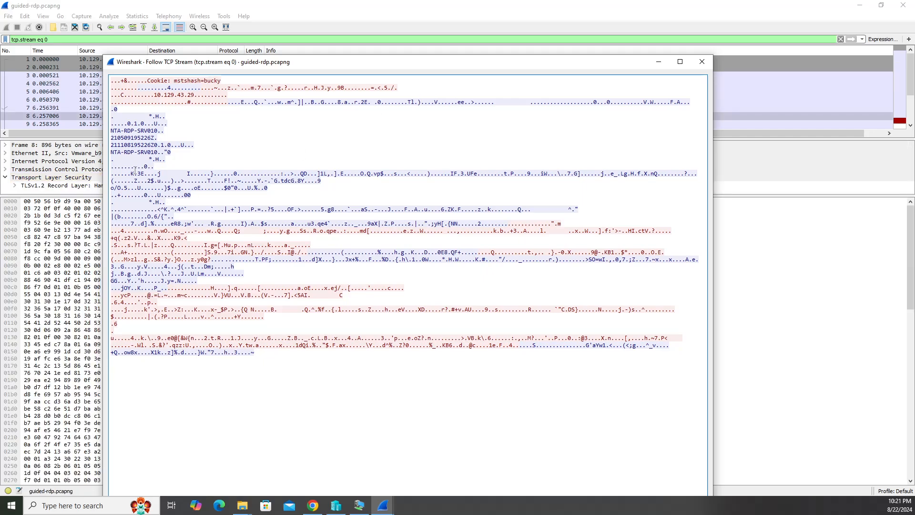
left_click(58, 83)
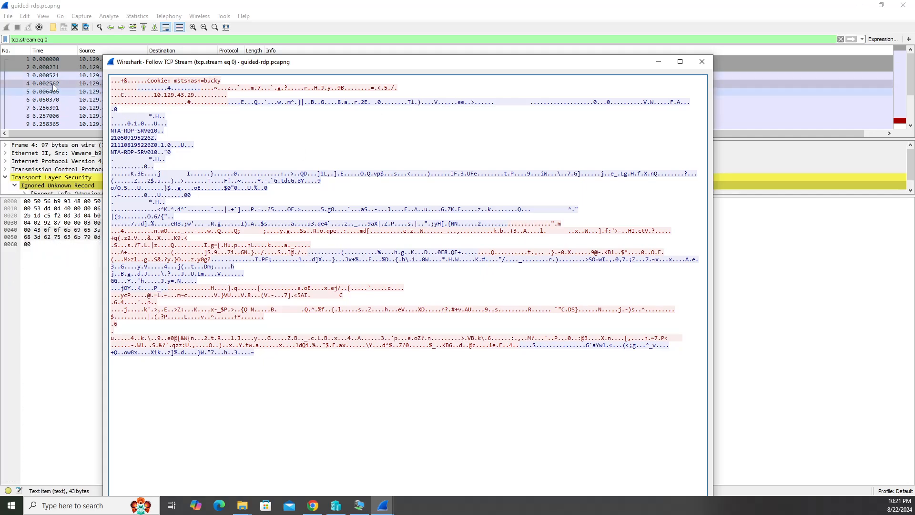
left_click(701, 62)
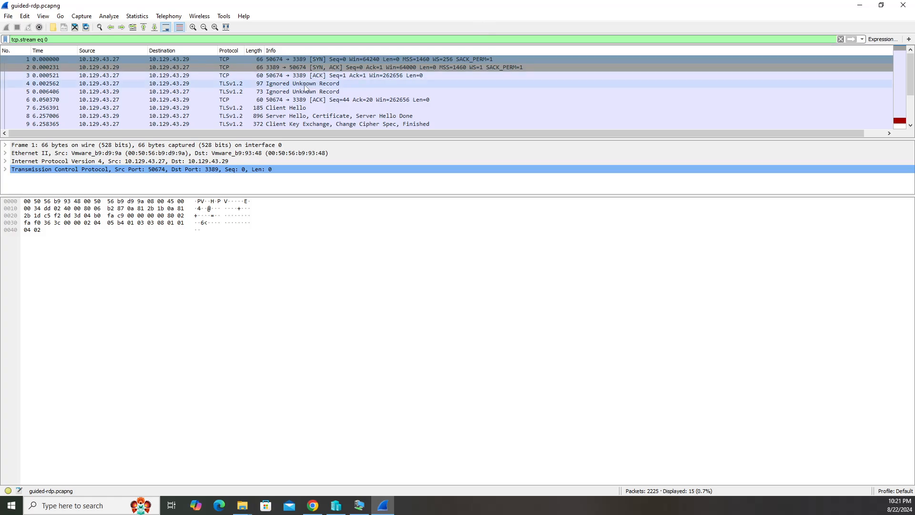
Step: Clear the TCP stream filter and return to the HTB Academy question page
left_click(840, 39)
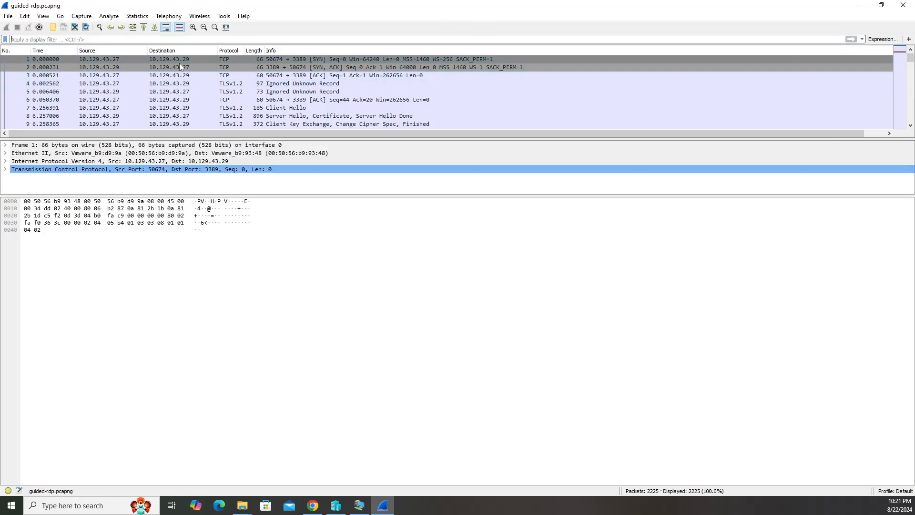
mouse_move(200, 57)
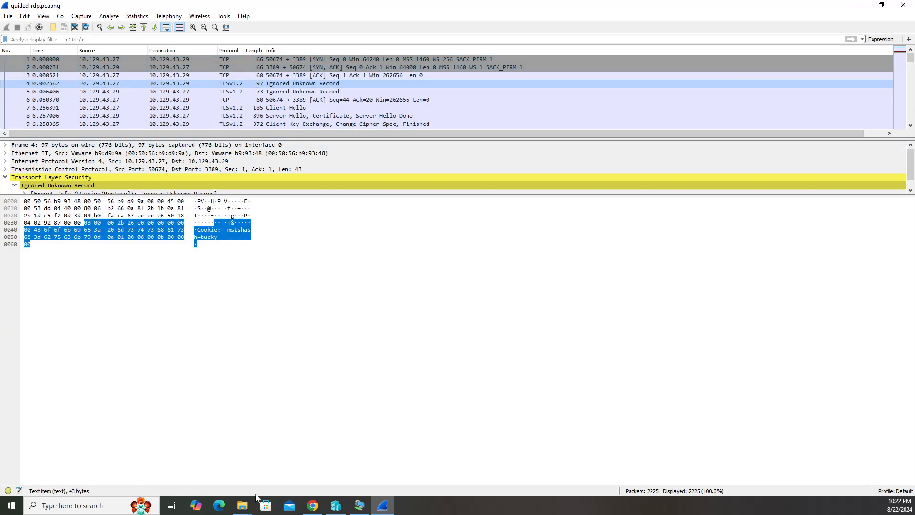
left_click(312, 505)
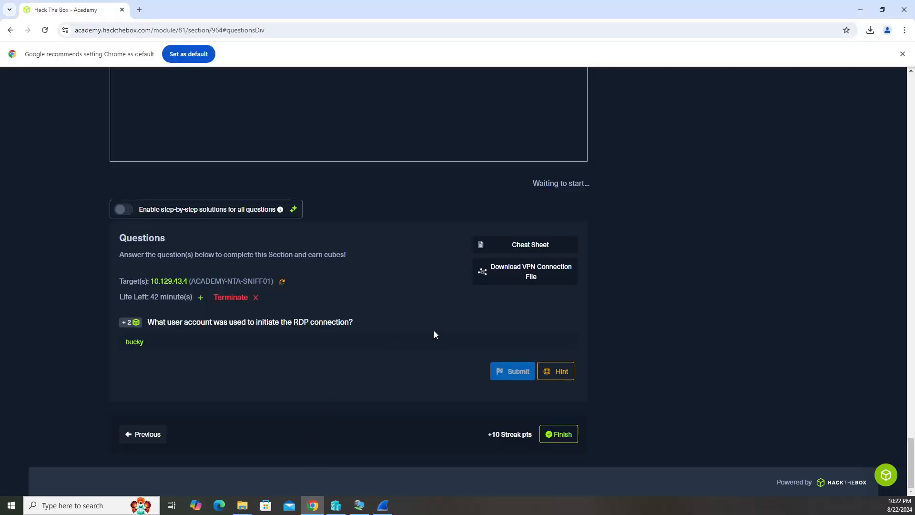
scroll("up", 3)
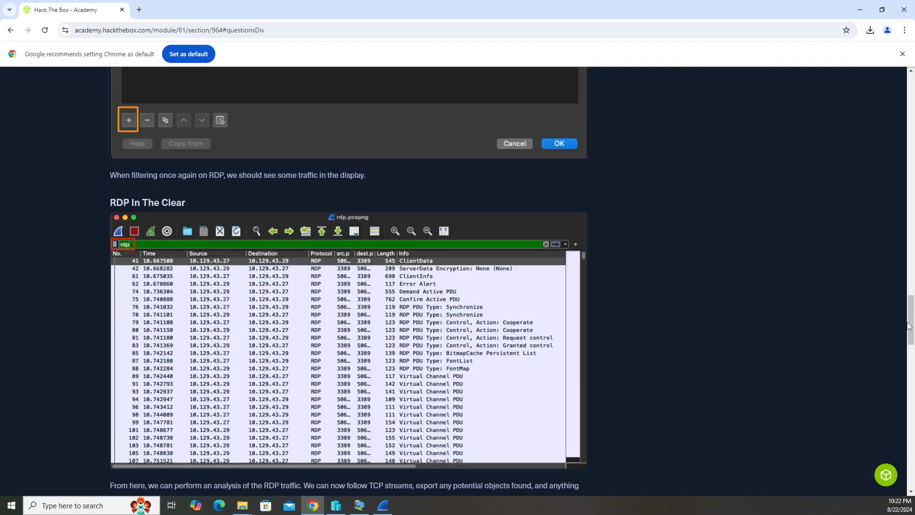
scroll("up", 3)
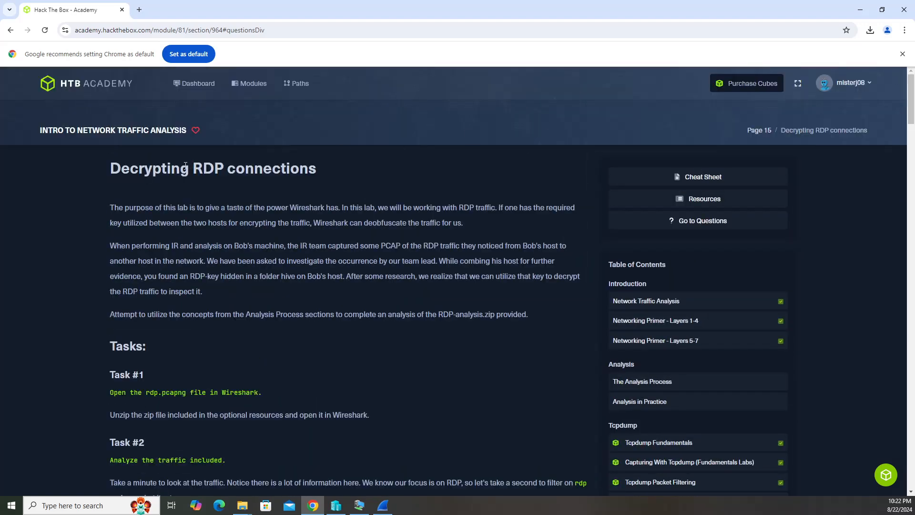
mouse_move(725, 223)
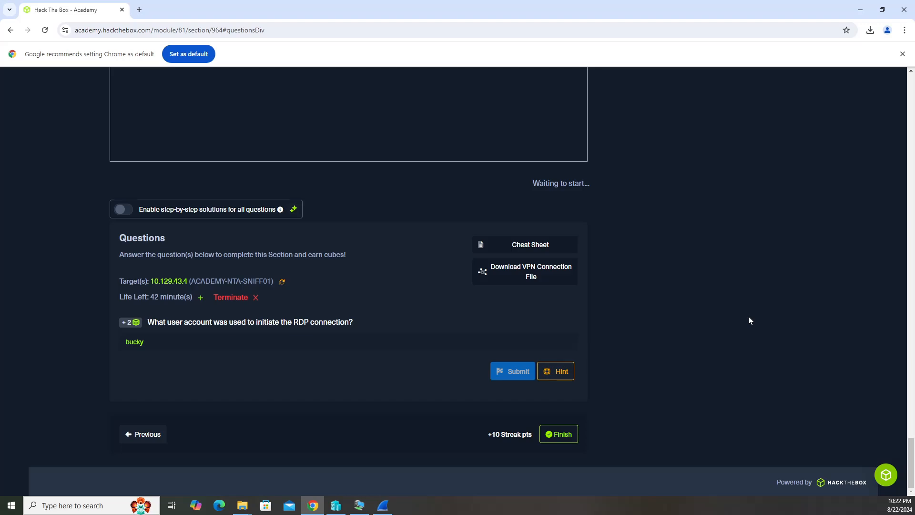
mouse_move(678, 290)
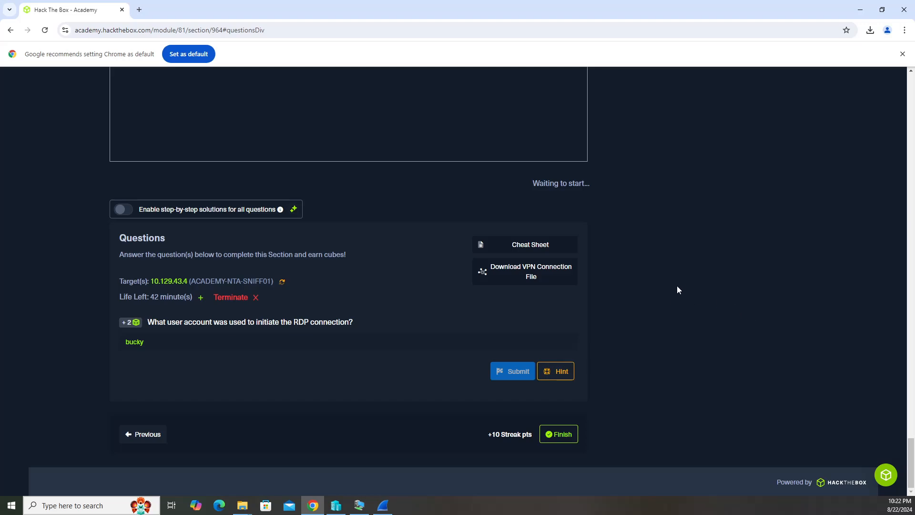